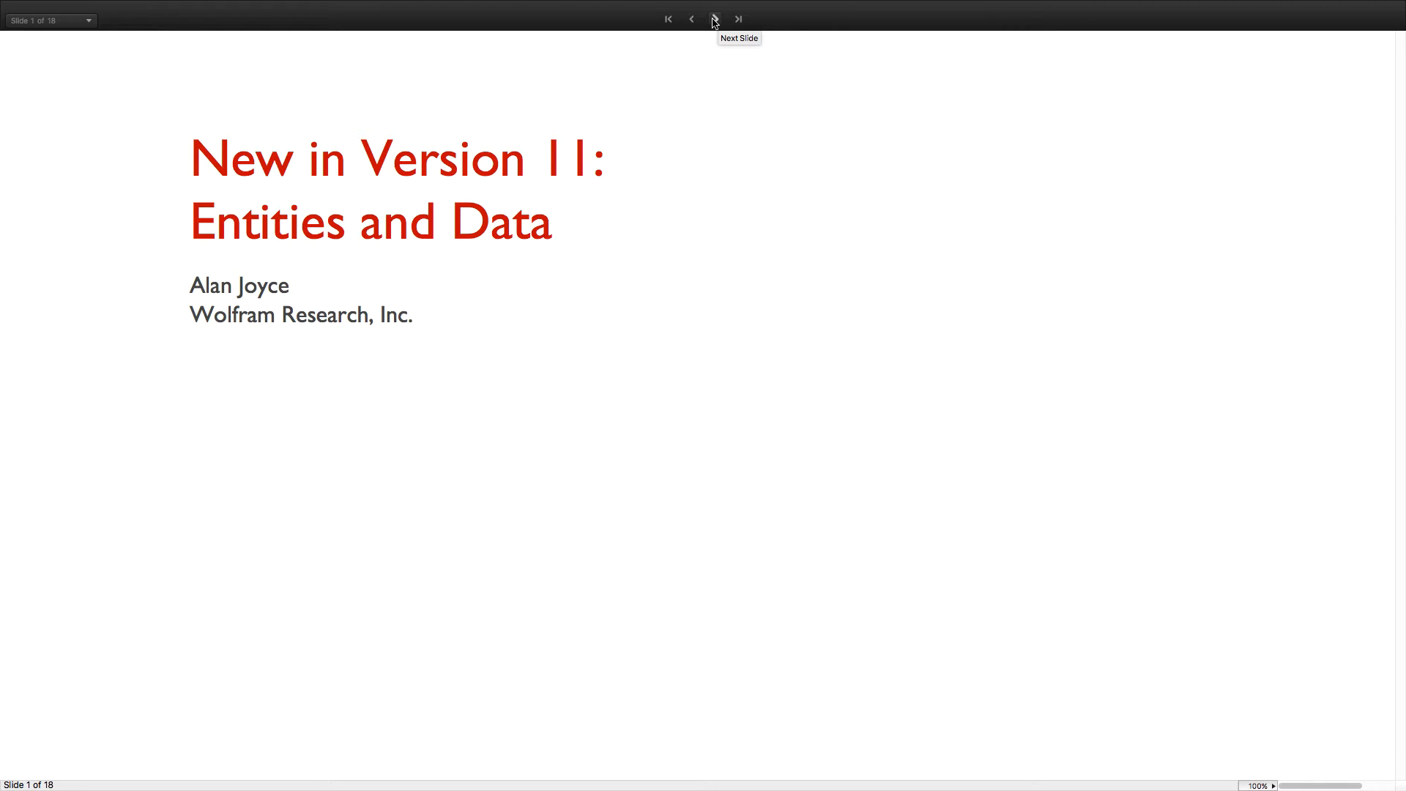
Advance the slideshow from the title slide to the Knowledge-Based Programming overview.
{"action": "left_click", "coordinate": [714, 19]}
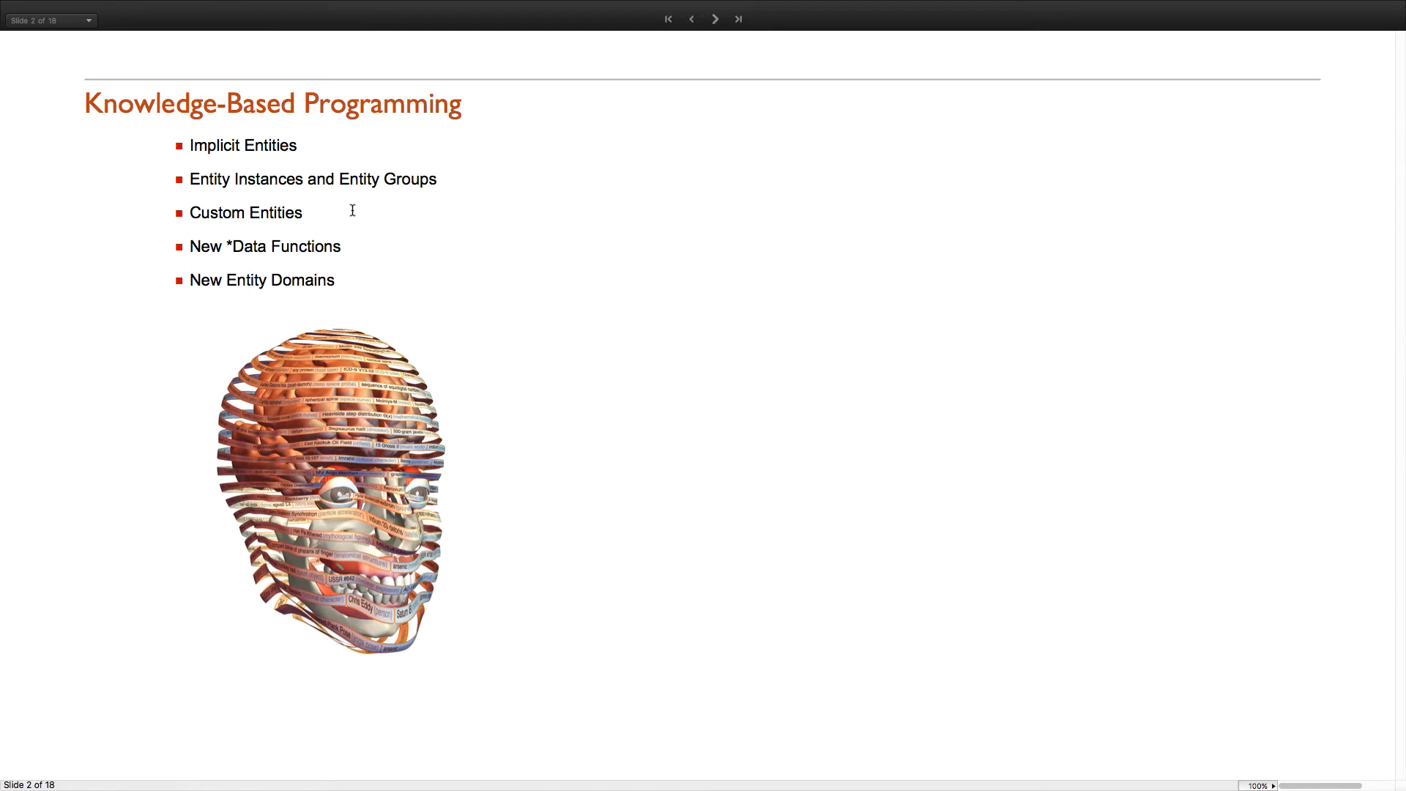
{"action": "mouse_move", "coordinate": [337, 219]}
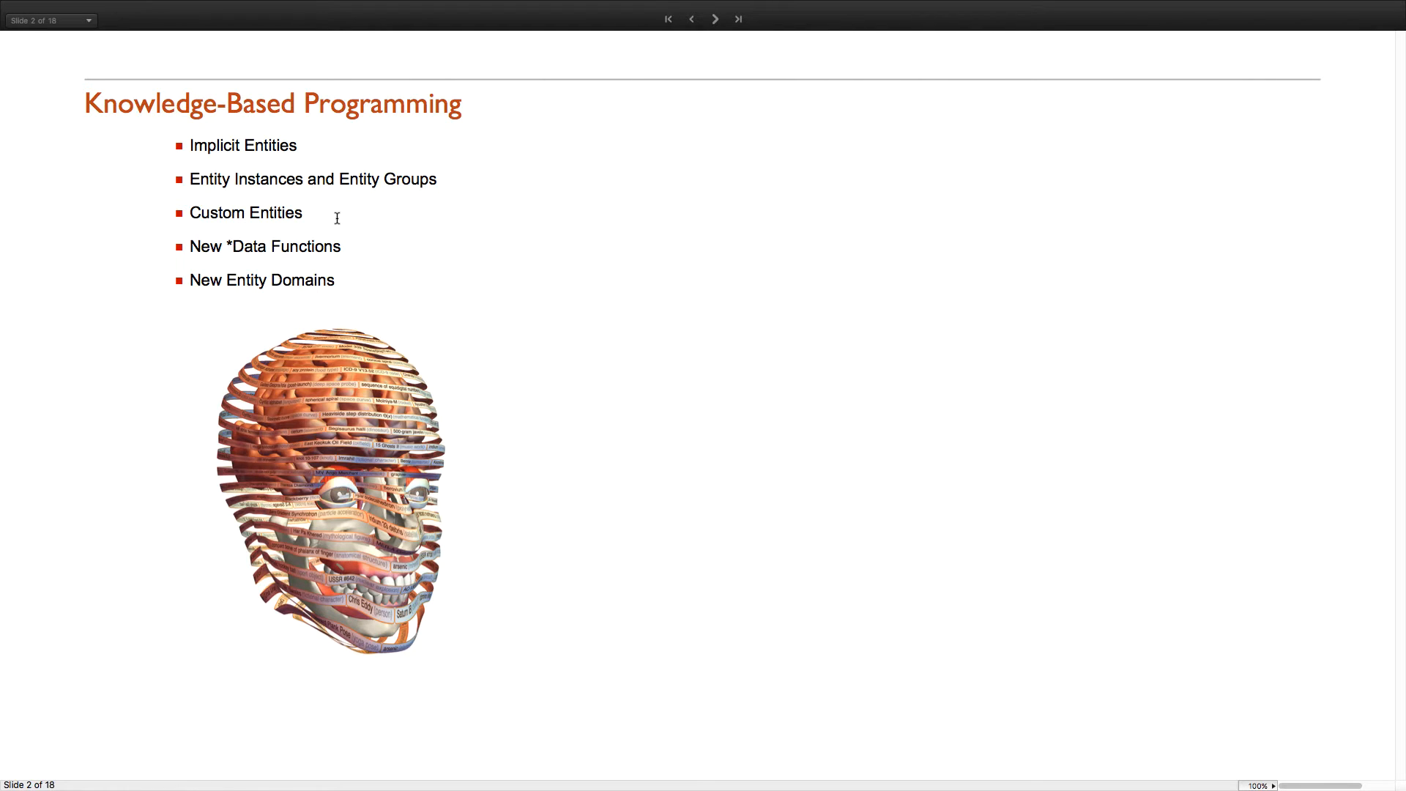
{"action": "mouse_move", "coordinate": [312, 246]}
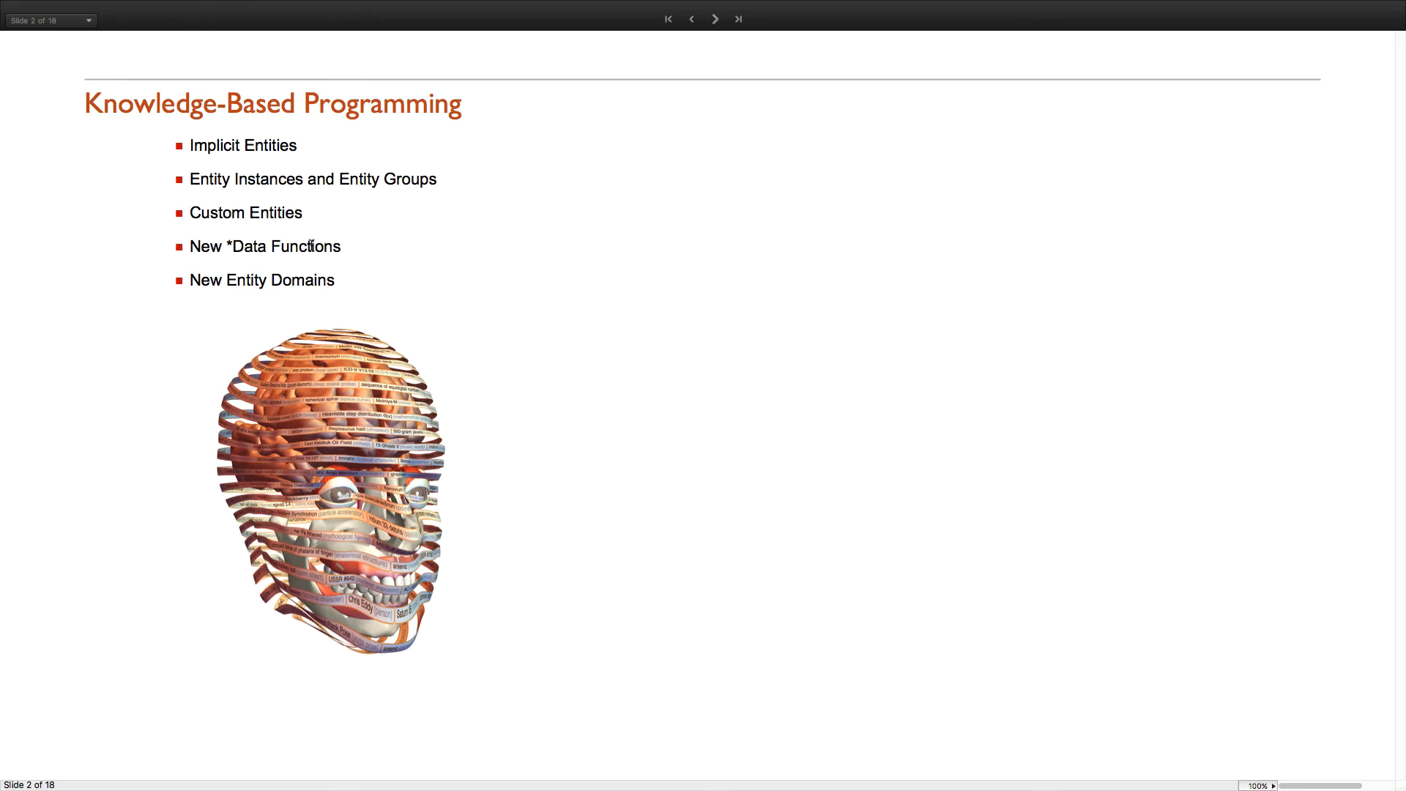
{"action": "mouse_move", "coordinate": [295, 281]}
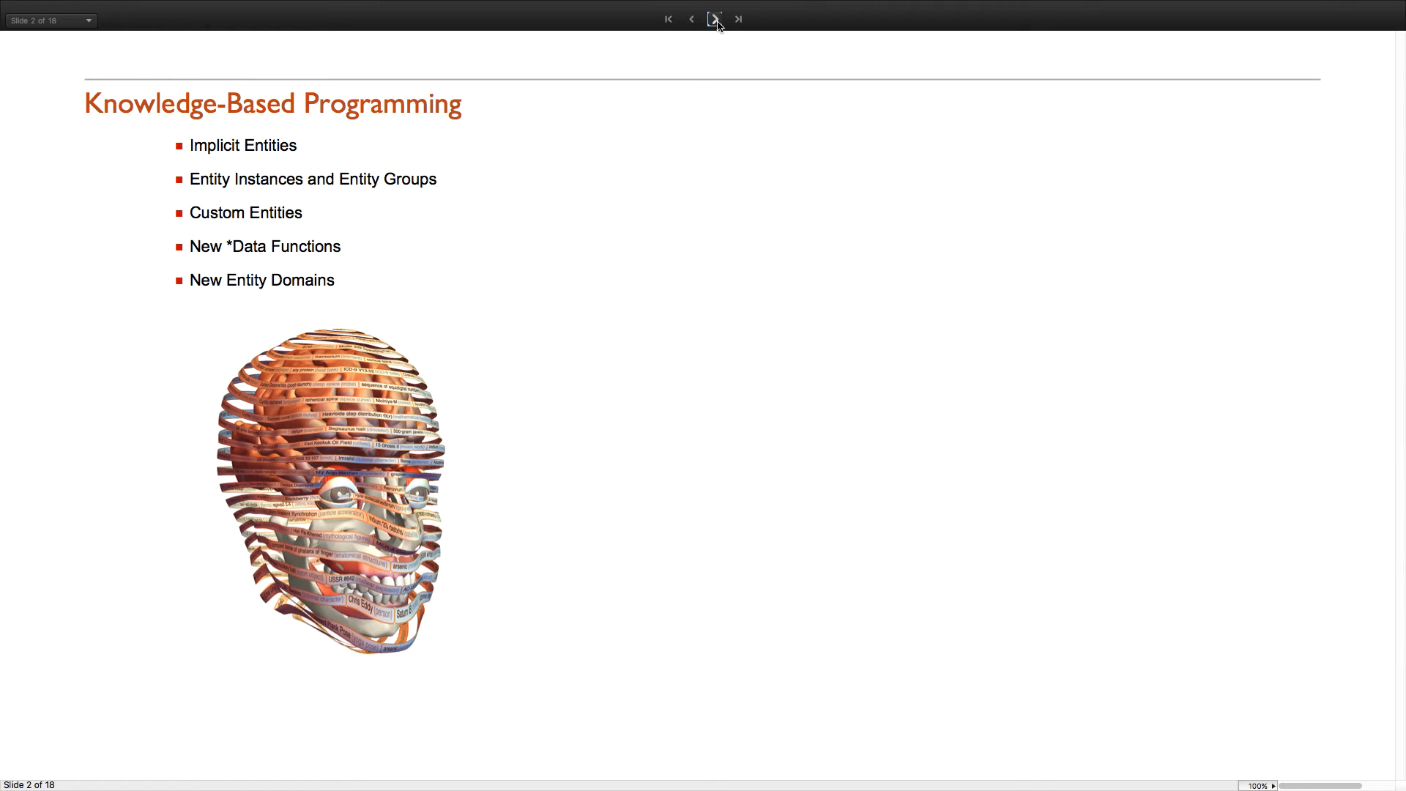
Advance to the Implicit Entities slide and scroll to the GeoListPlot map of tall mountains.
{"action": "left_click", "coordinate": [716, 19]}
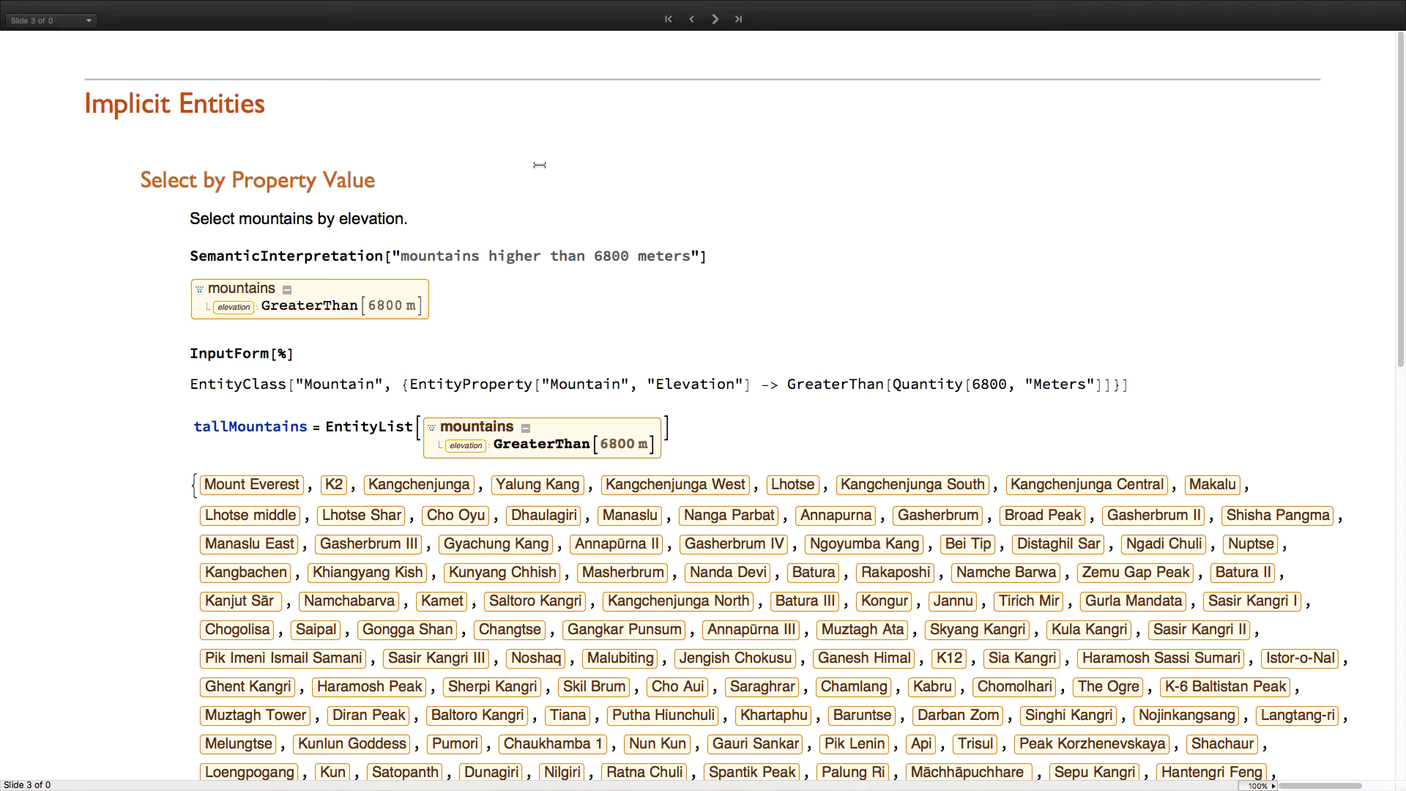
{"action": "mouse_move", "coordinate": [473, 218]}
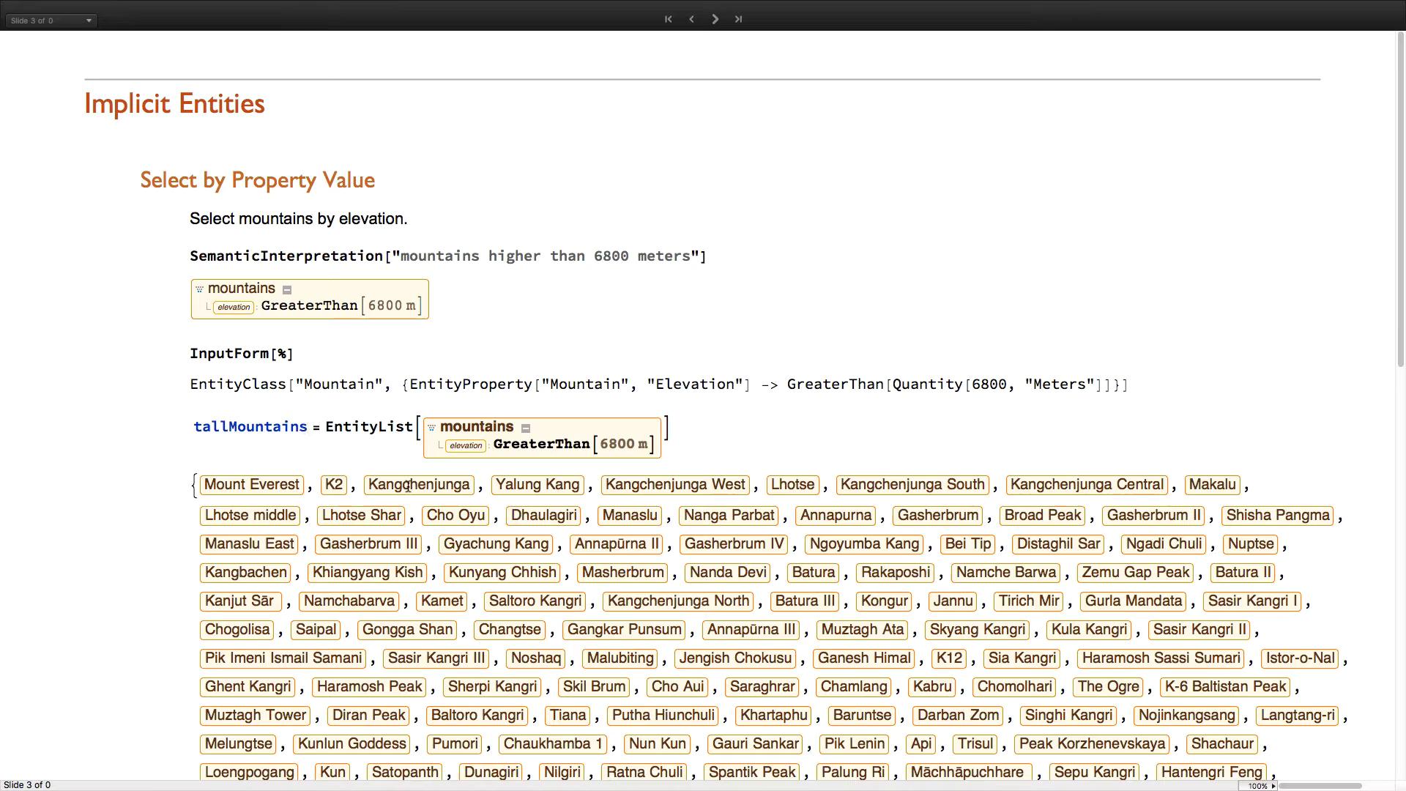
{"action": "scroll", "scroll_direction": "down", "scroll_amount": 3}
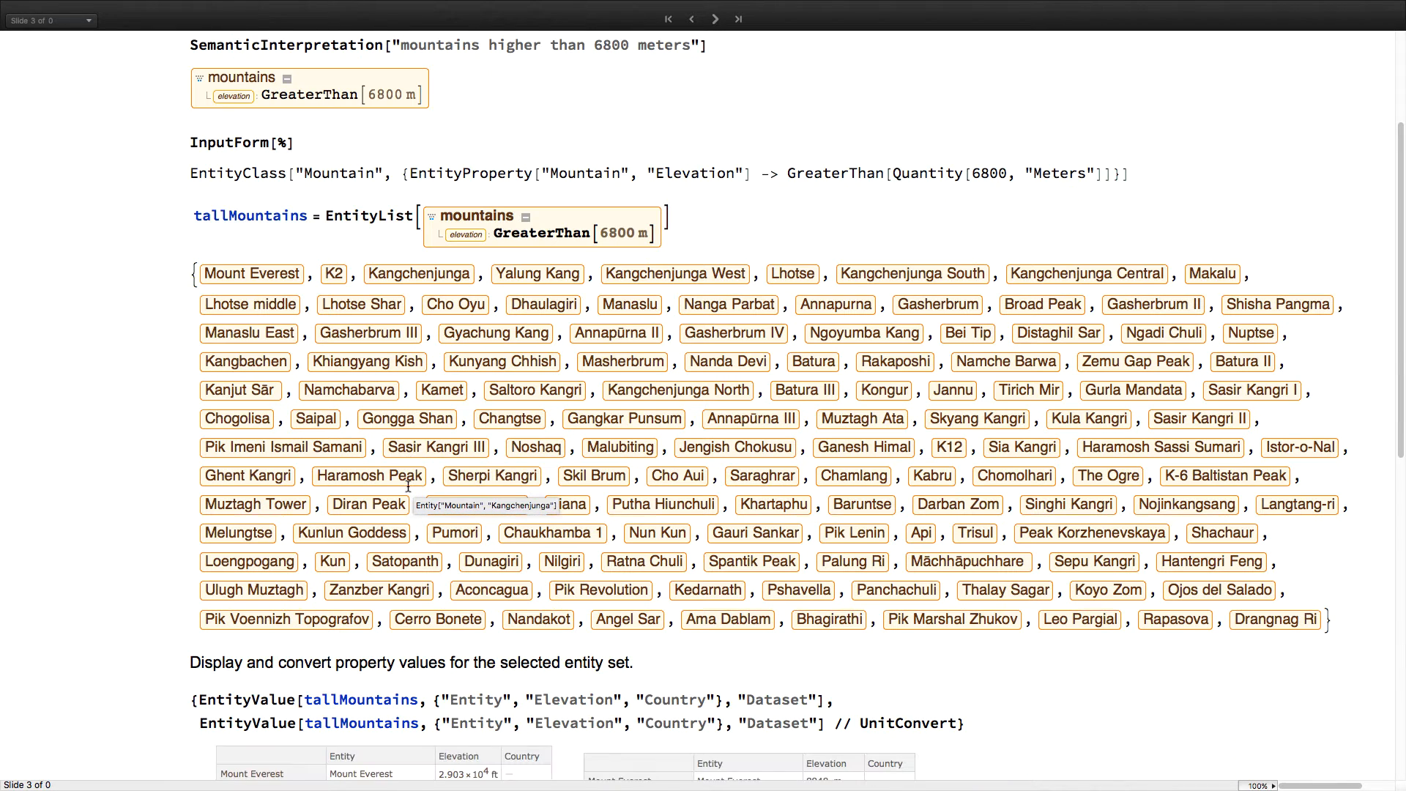
{"action": "scroll", "scroll_direction": "down", "scroll_amount": 3}
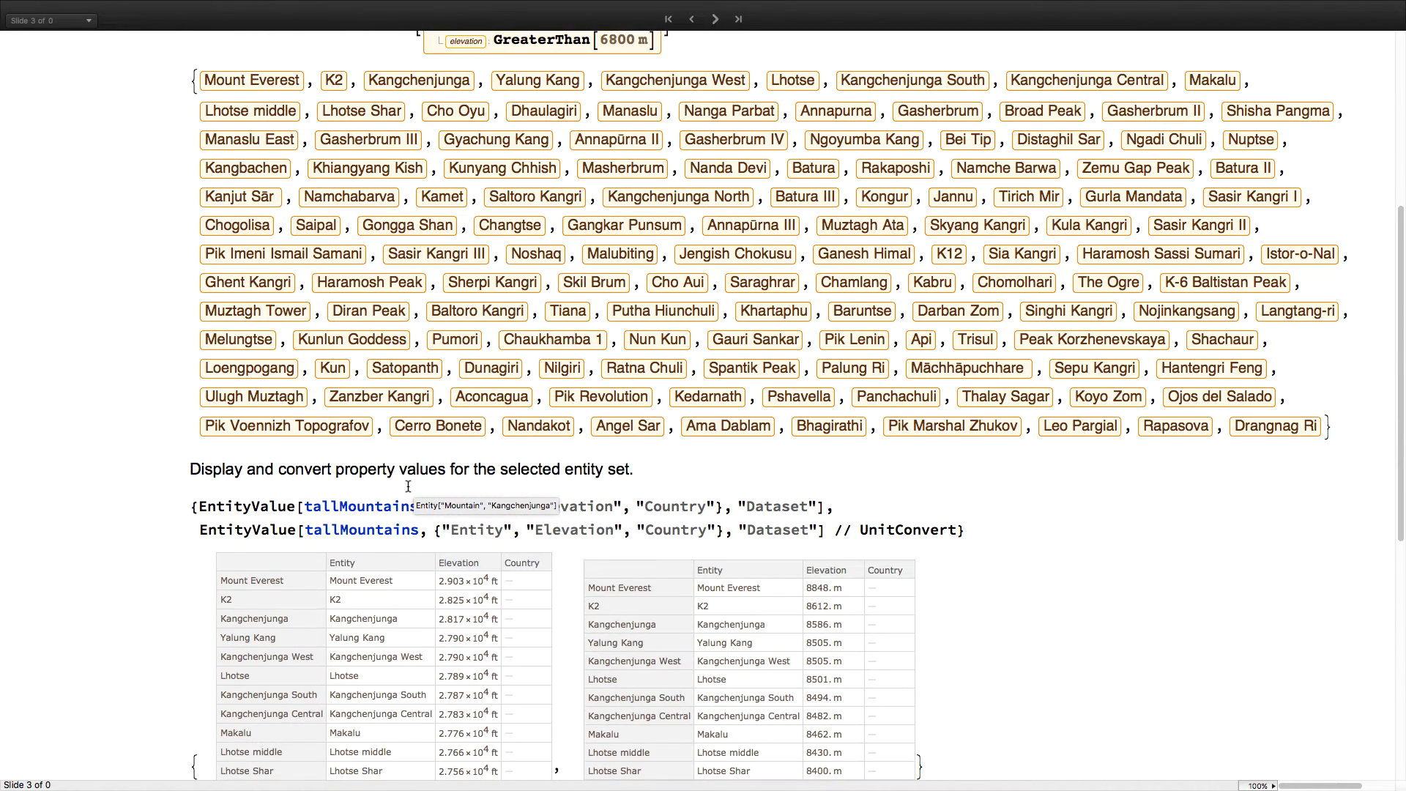
{"action": "scroll", "scroll_direction": "down", "scroll_amount": 3}
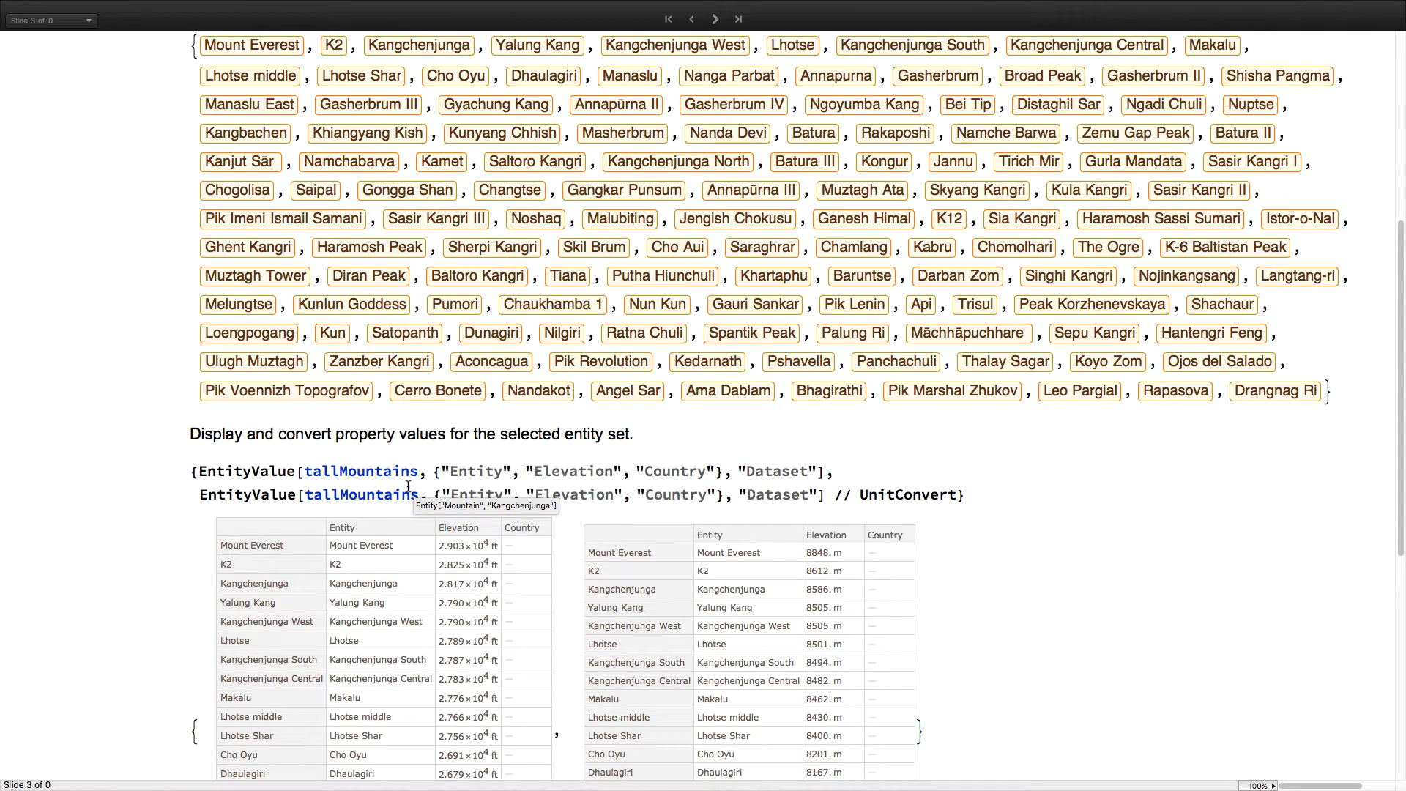
{"action": "scroll", "scroll_direction": "down", "scroll_amount": 3}
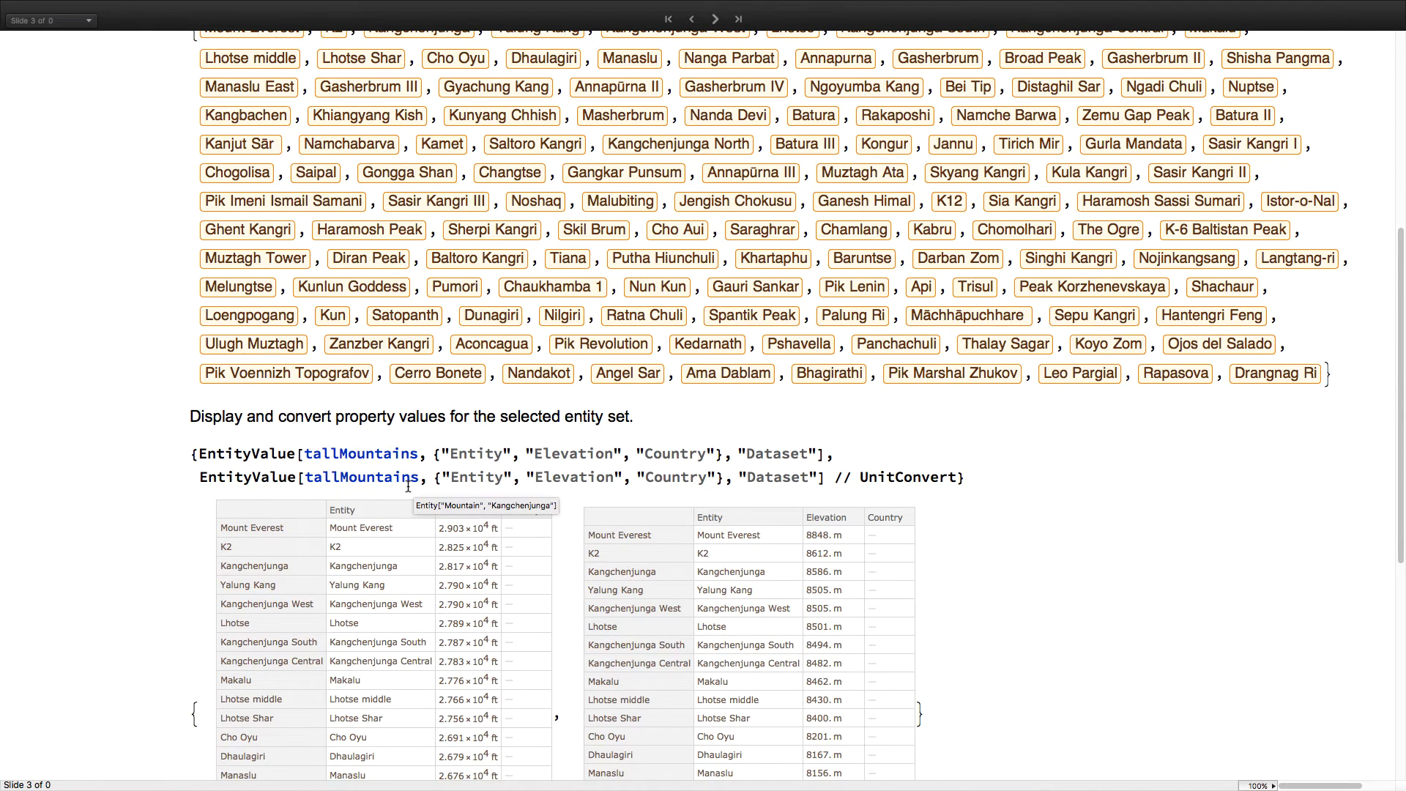
{"action": "scroll", "scroll_direction": "down", "scroll_amount": 3}
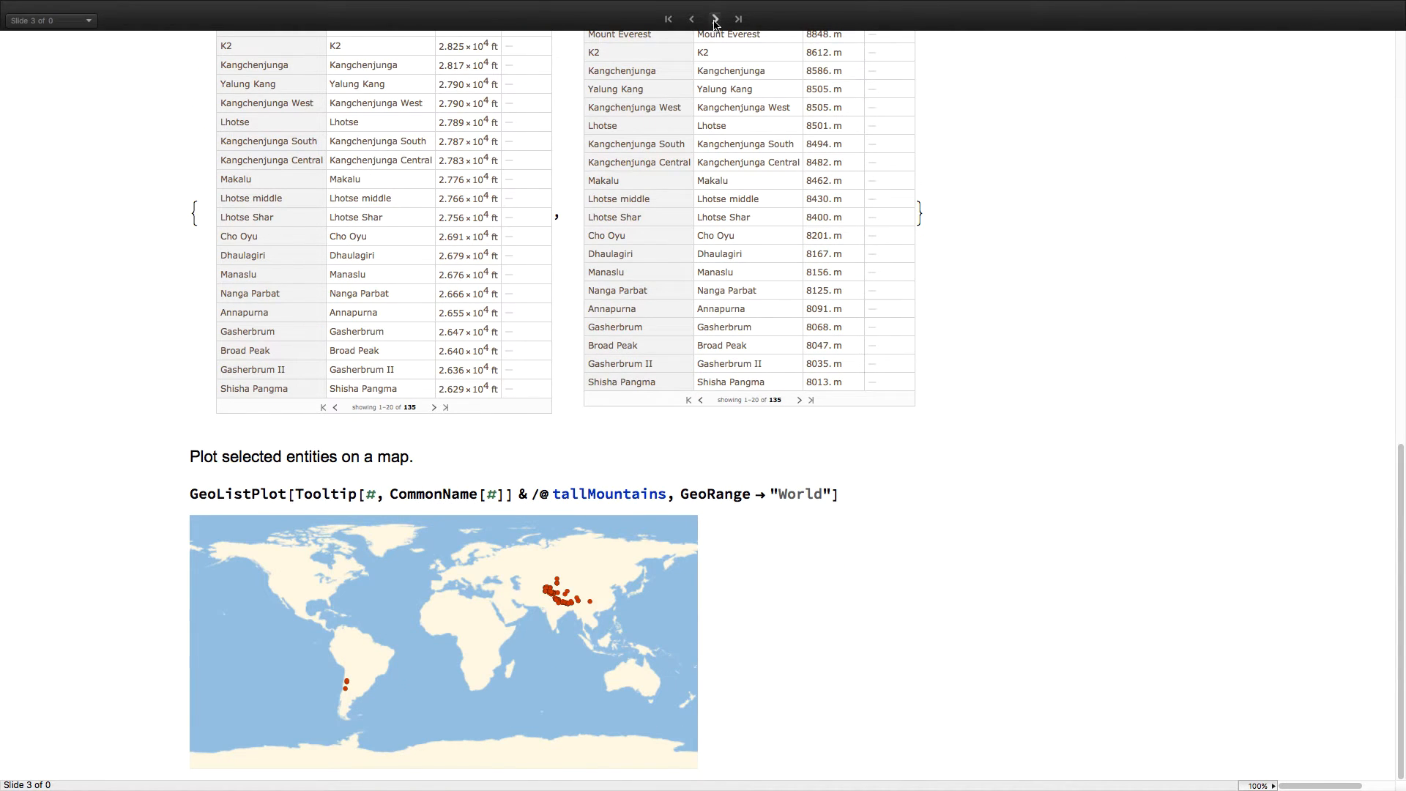
Review the metals-by-density examples, then advance to the Entity Instances slide with 200 g of acetone.
{"action": "left_click", "coordinate": [714, 19]}
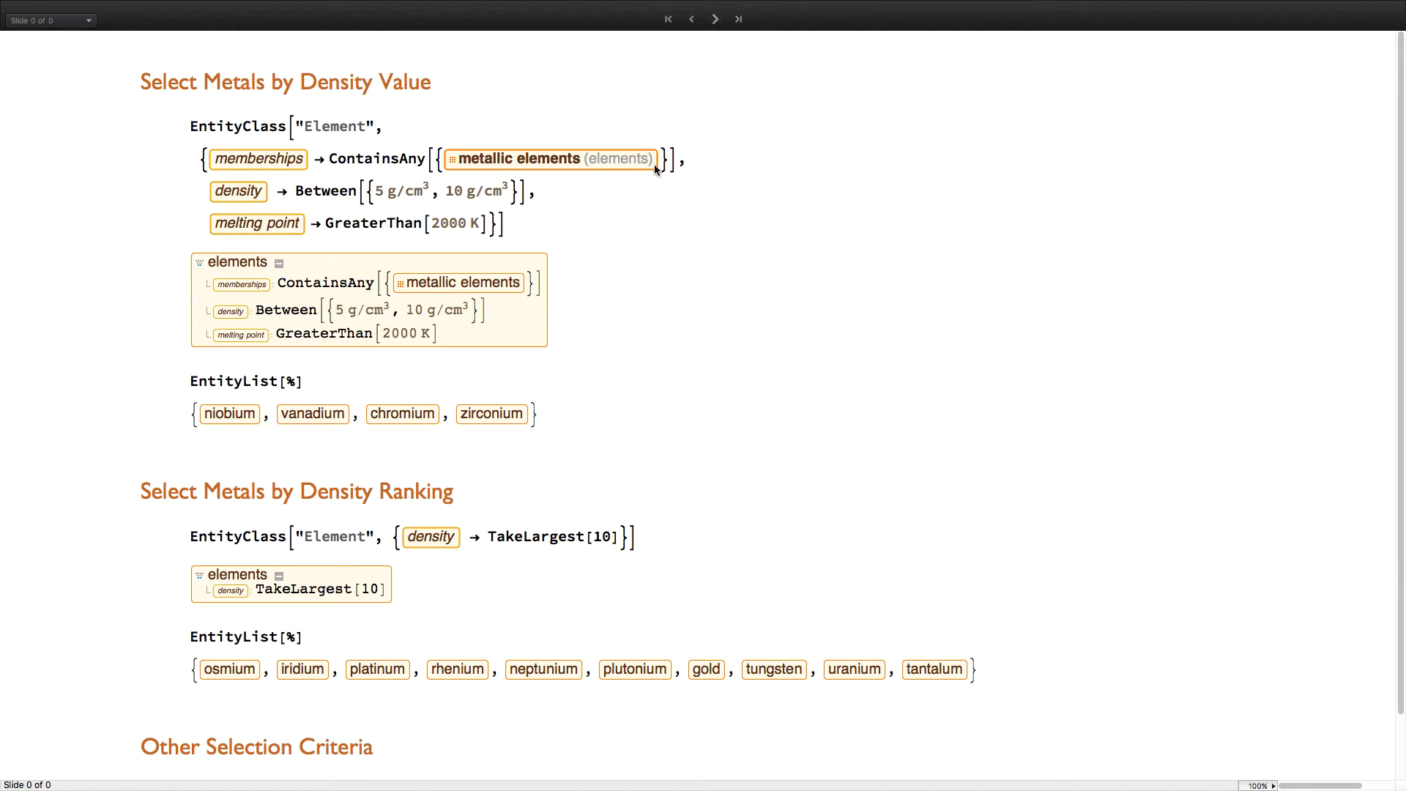
{"action": "mouse_move", "coordinate": [606, 251]}
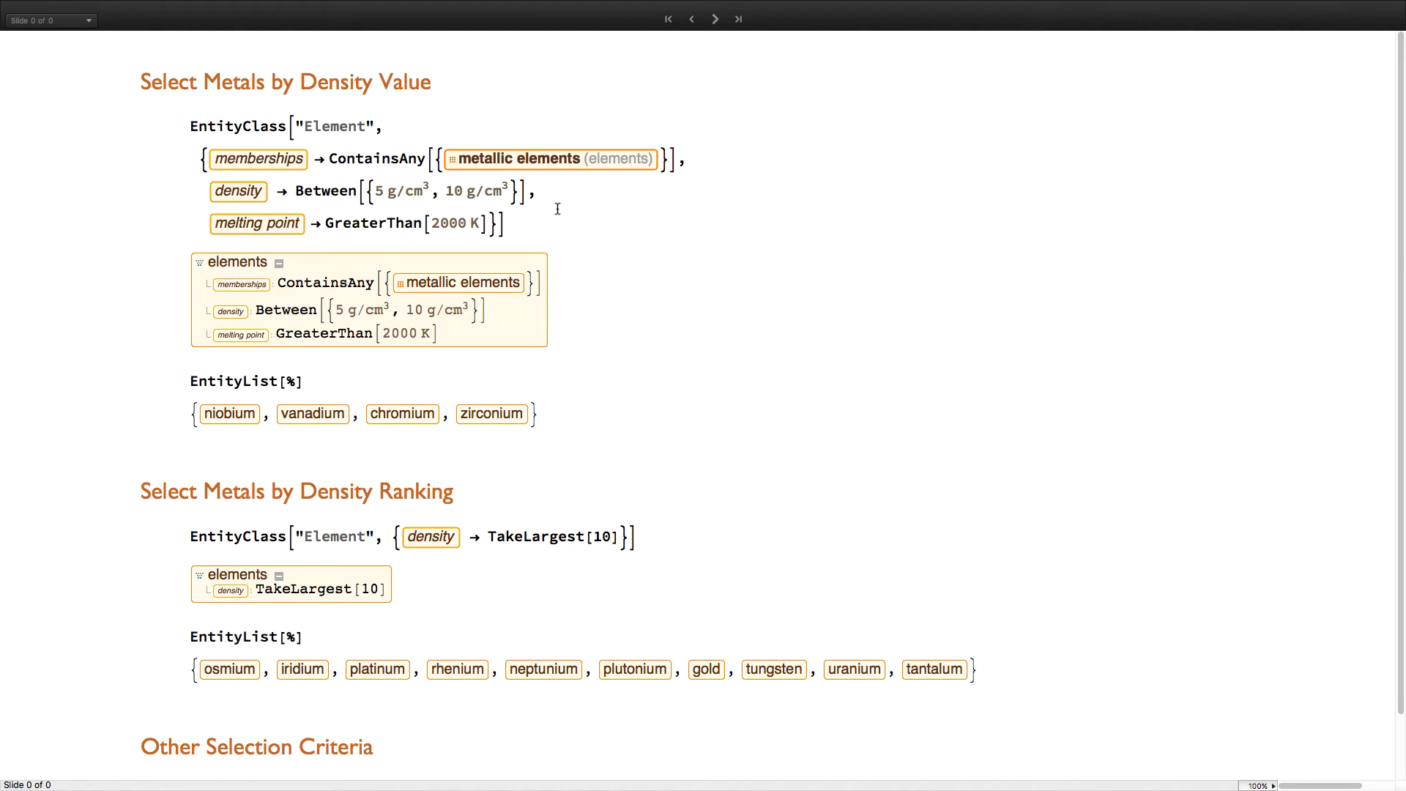
{"action": "scroll", "scroll_direction": "down", "scroll_amount": 3}
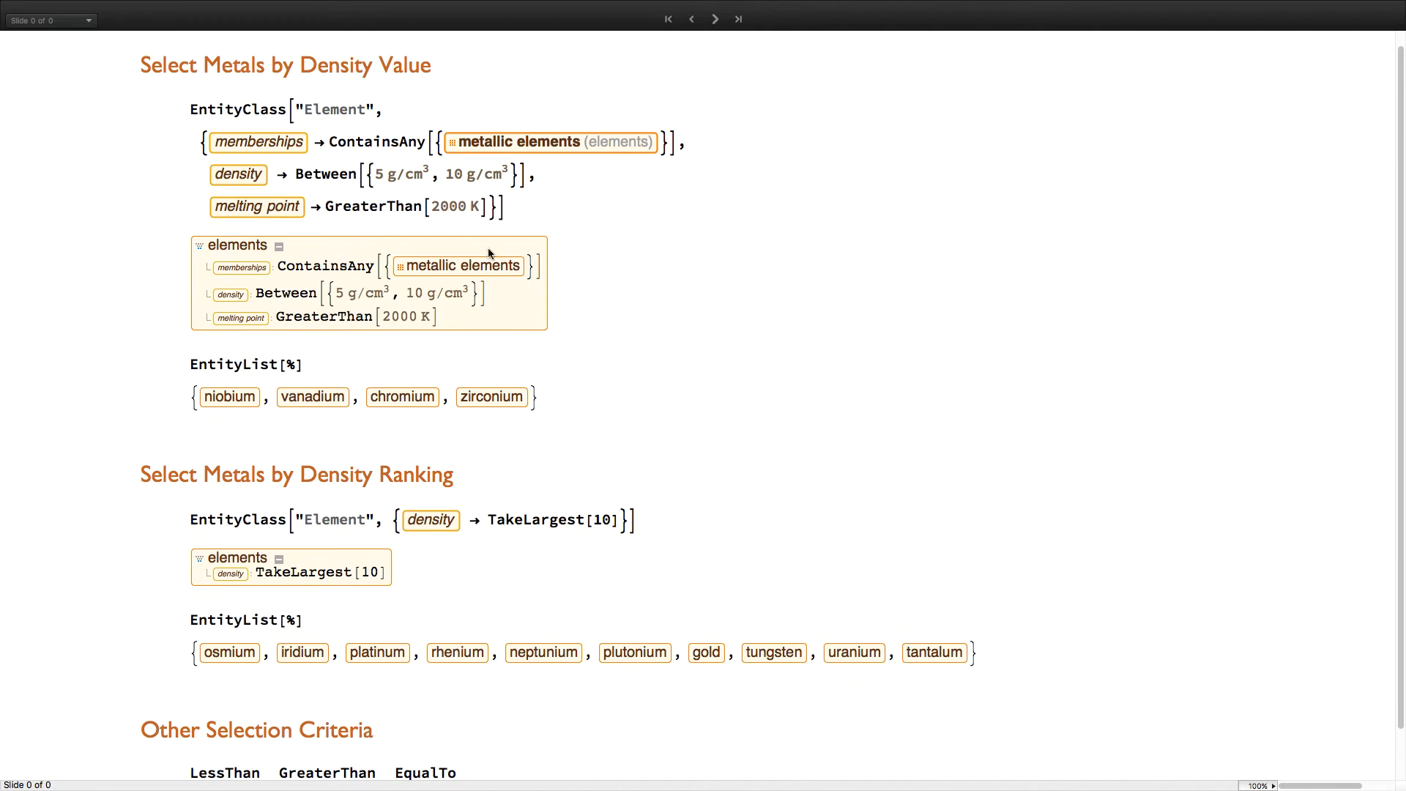
{"action": "mouse_move", "coordinate": [525, 325]}
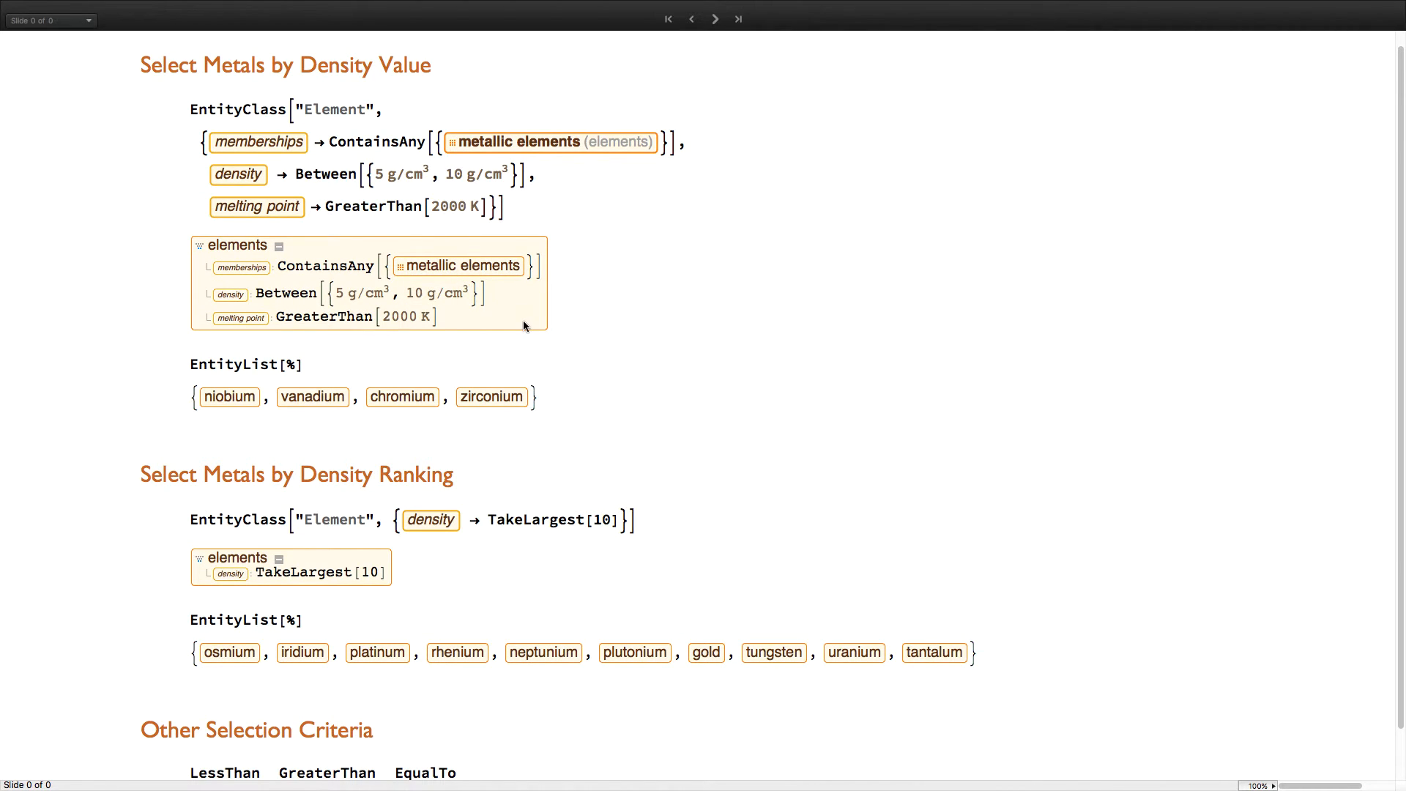
{"action": "scroll", "scroll_direction": "down", "scroll_amount": 3}
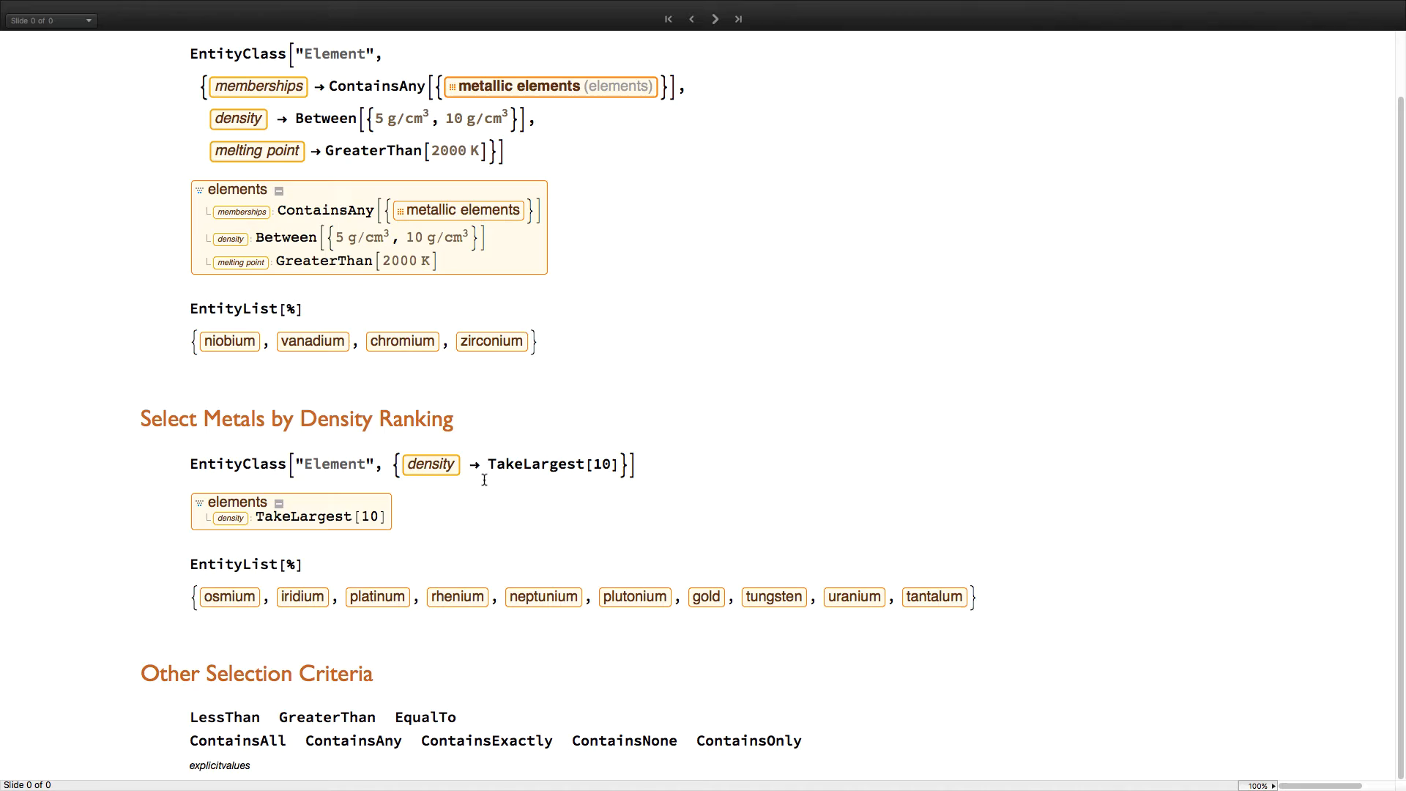
{"action": "left_click", "coordinate": [715, 19]}
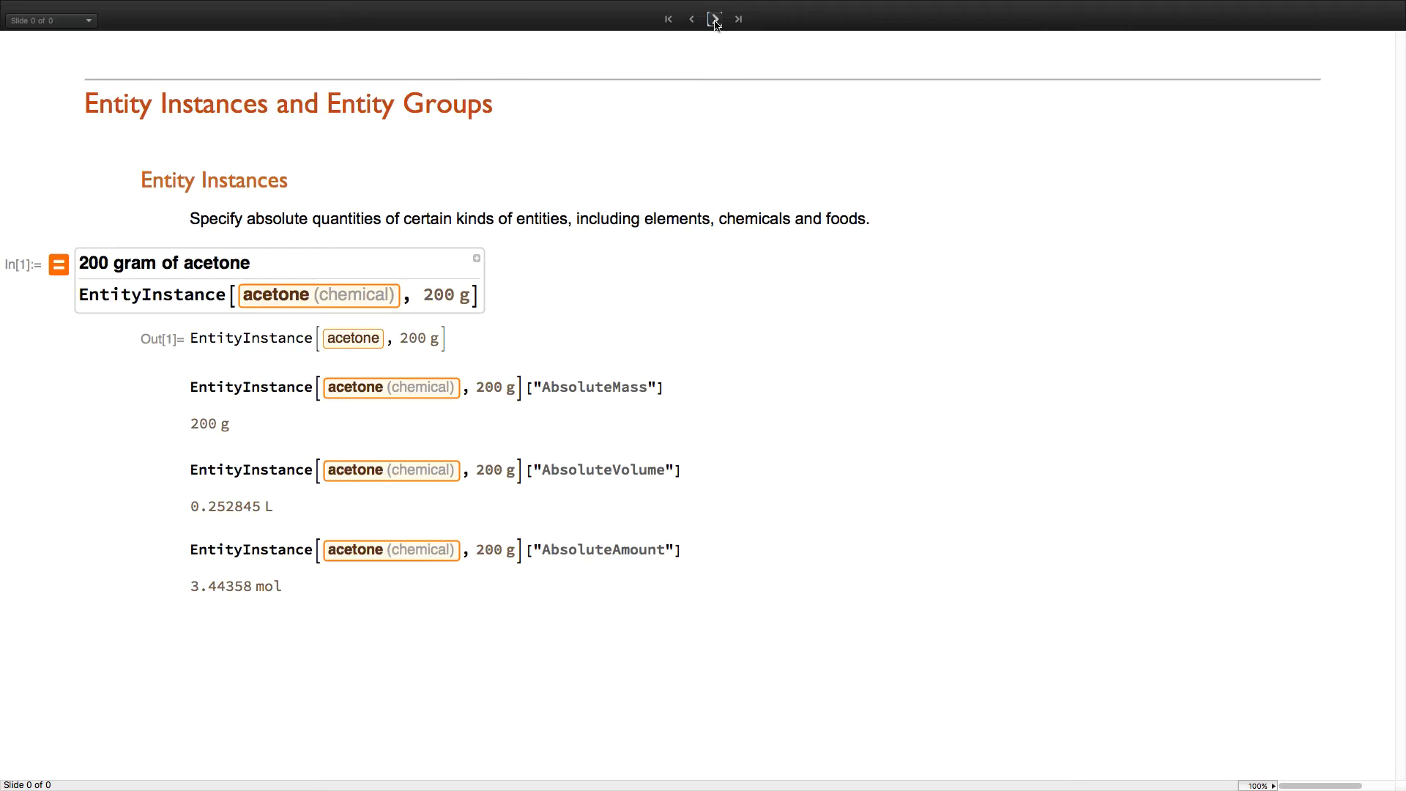
Advance through the historical France example to the circular current loop with radius 1 cm.
{"action": "left_click", "coordinate": [713, 19]}
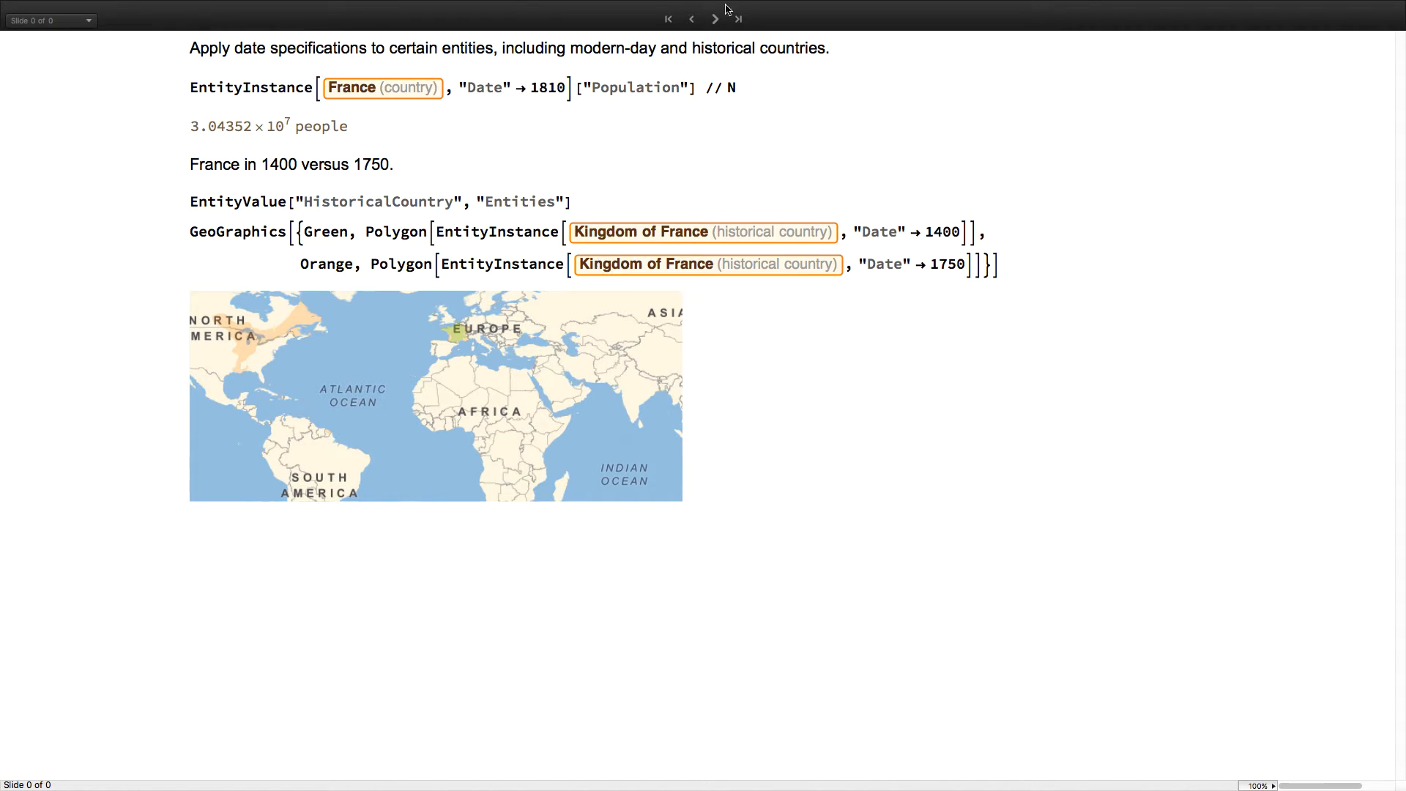
{"action": "left_click", "coordinate": [715, 19]}
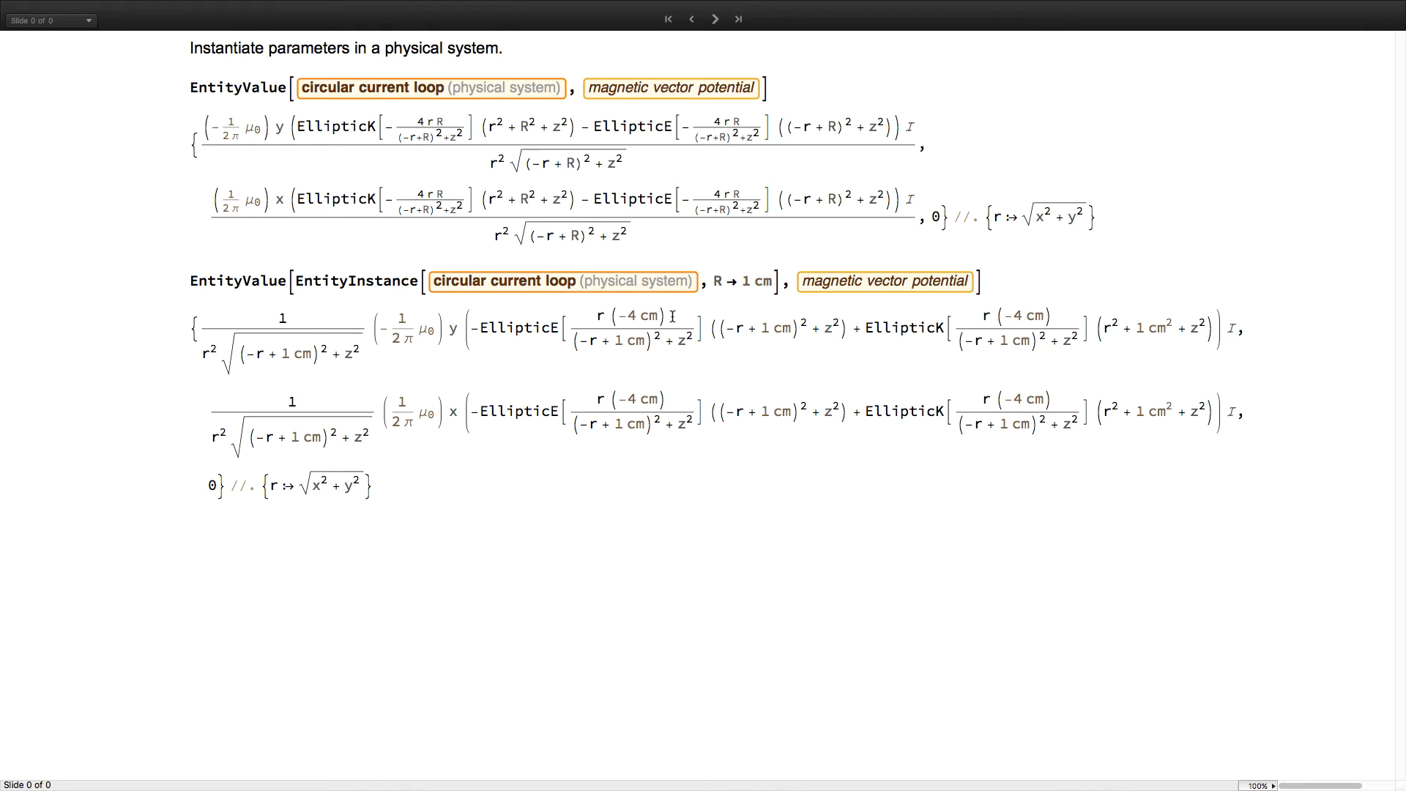
{"action": "mouse_move", "coordinate": [709, 292]}
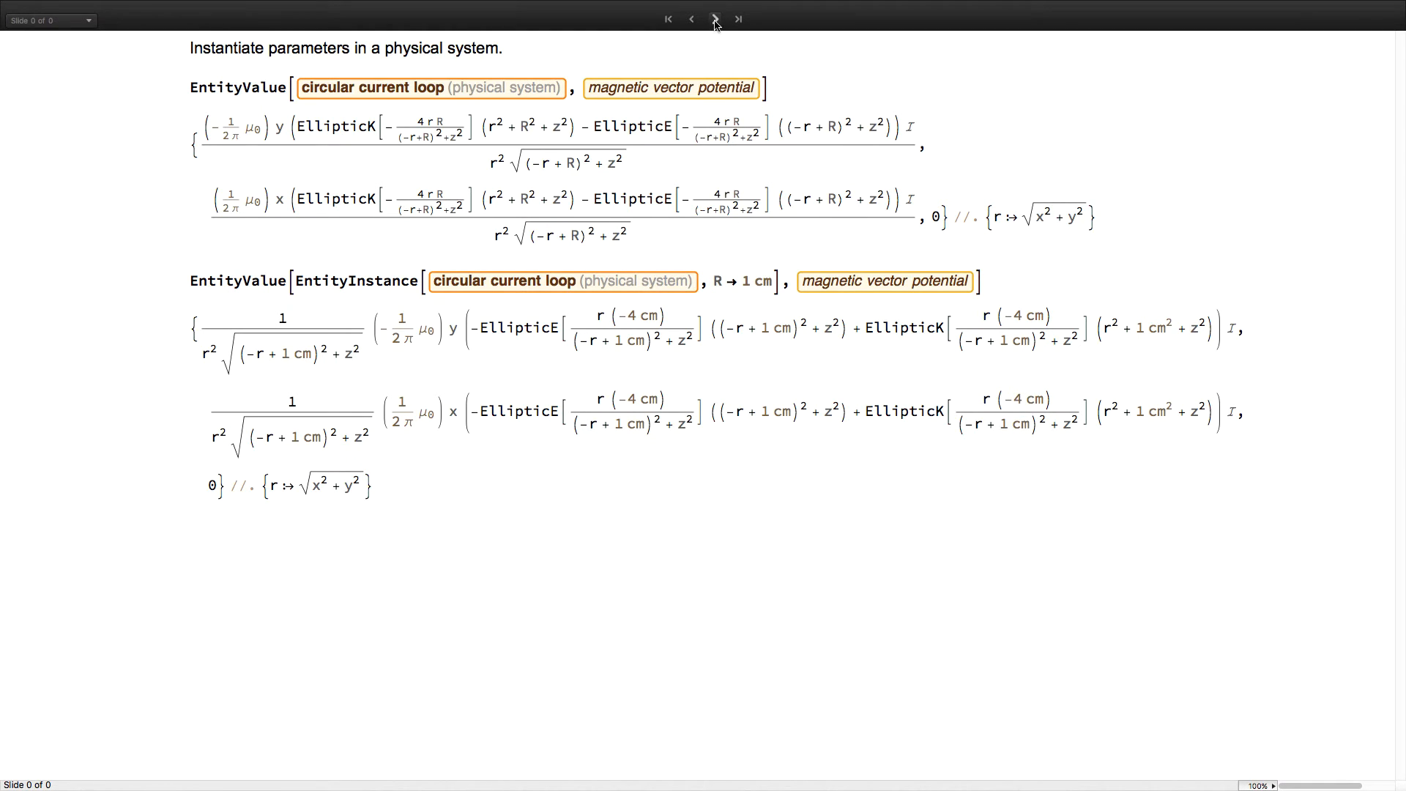
Advance to the Entity Groups slide summing five Pokémon weights to 434.285 lb.
{"action": "left_click", "coordinate": [714, 19]}
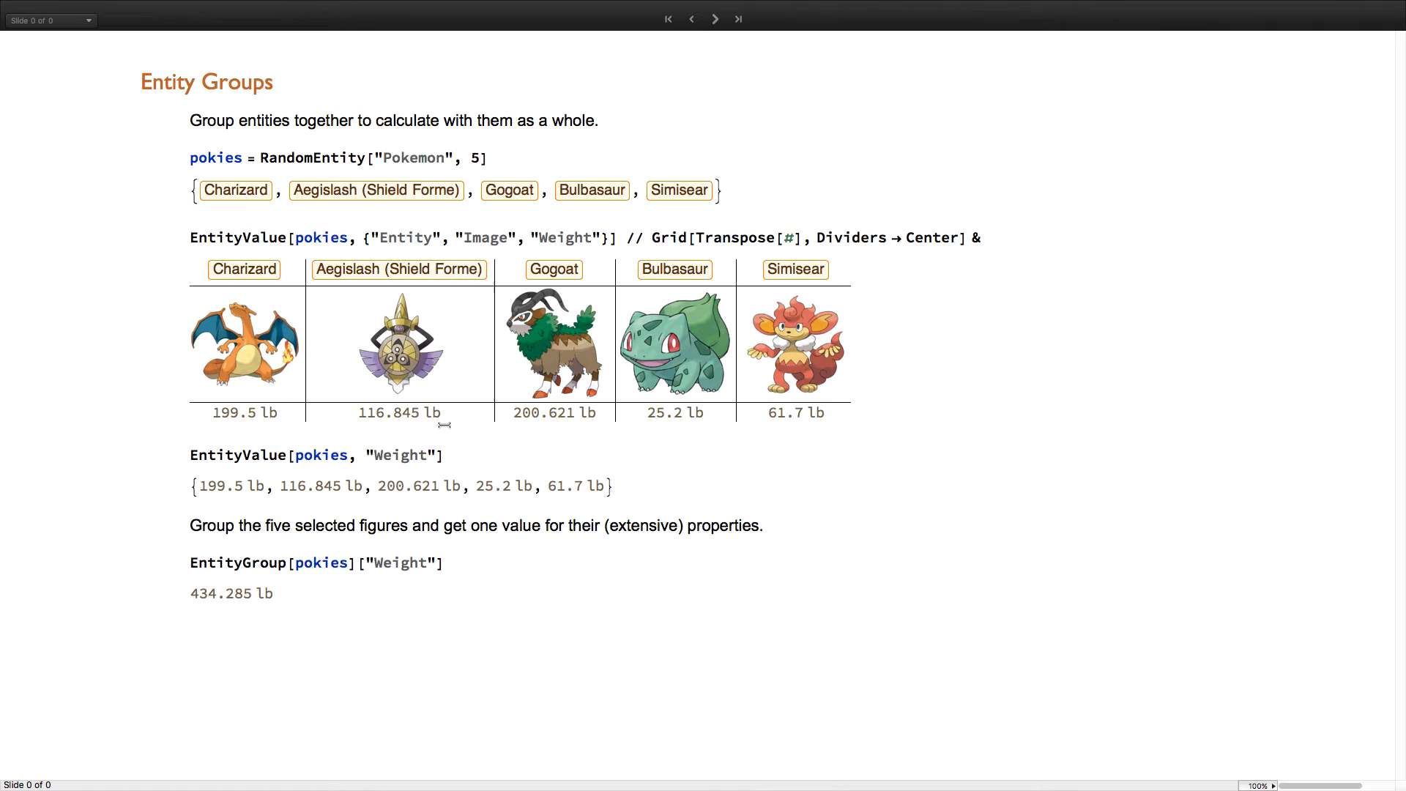
{"action": "mouse_move", "coordinate": [502, 485]}
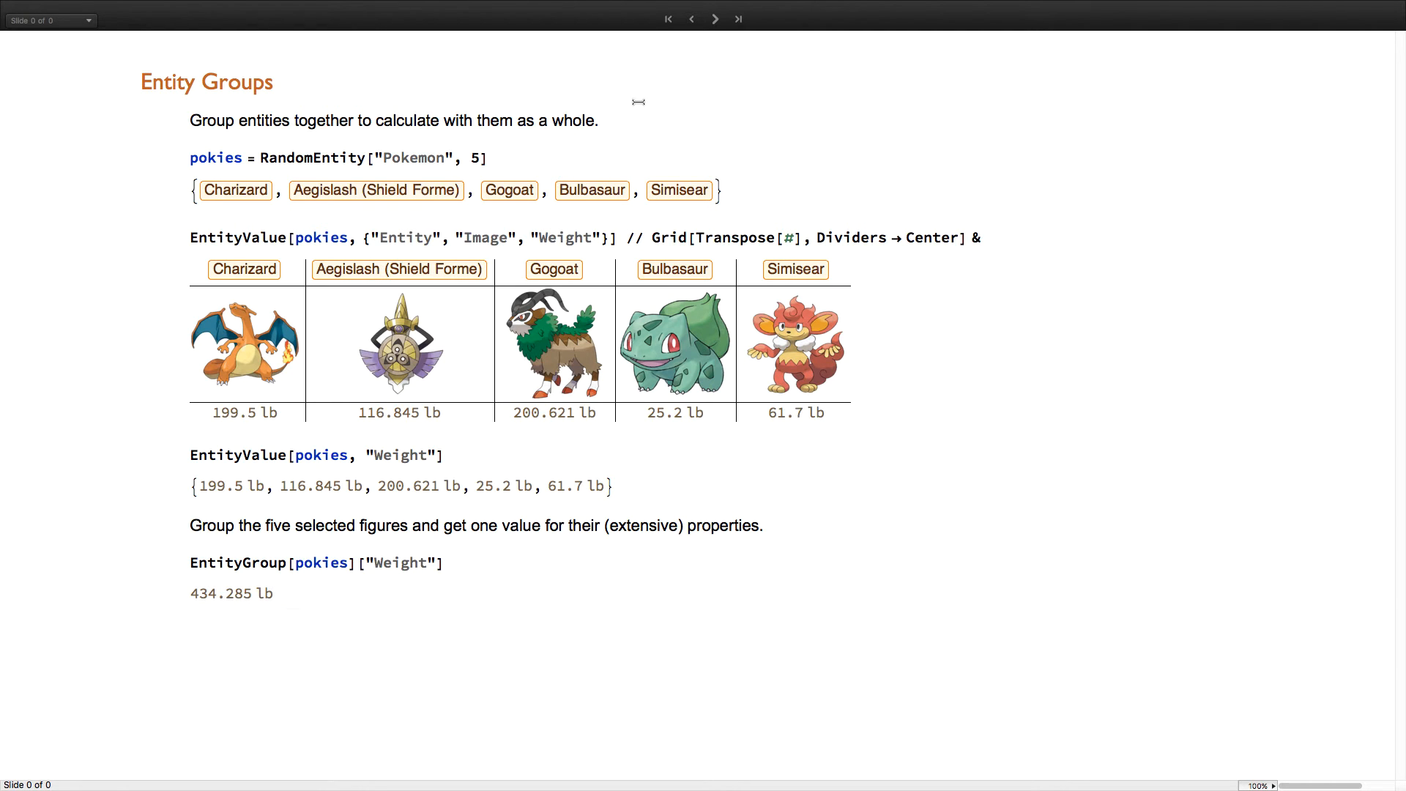
Advance to the Custom Entities slide and scroll to the UFO duration histogram and sightings map.
{"action": "left_click", "coordinate": [714, 19]}
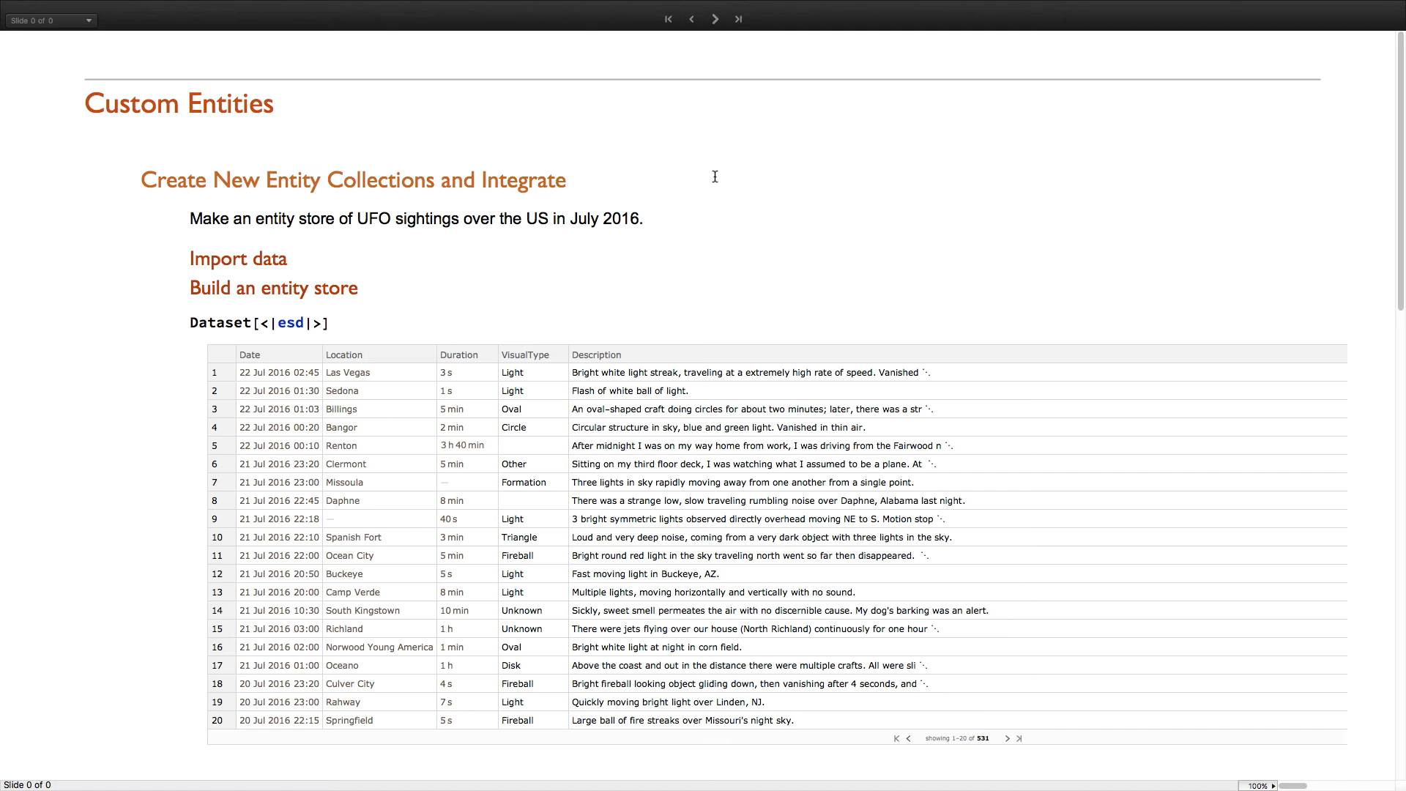
{"action": "mouse_move", "coordinate": [660, 320]}
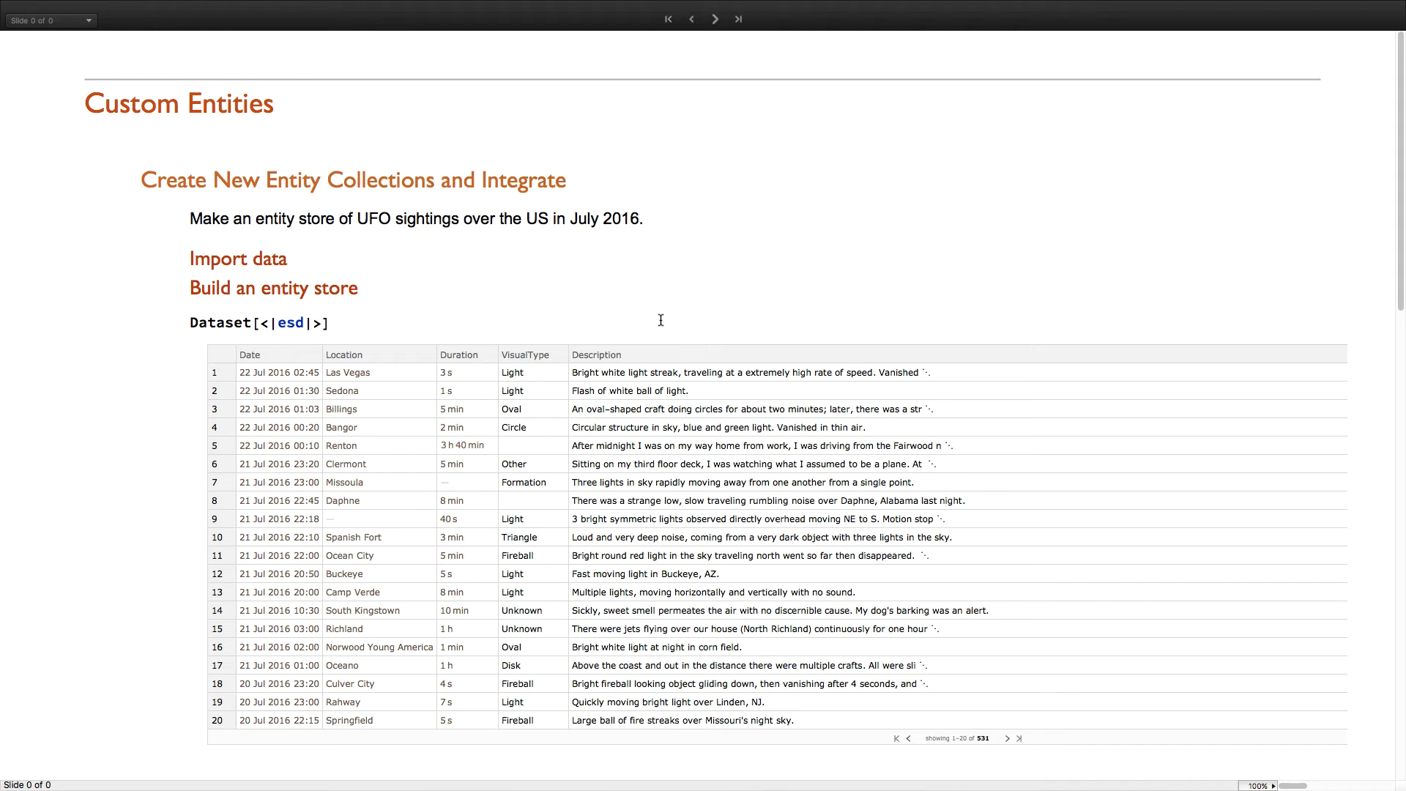
{"action": "mouse_move", "coordinate": [314, 263]}
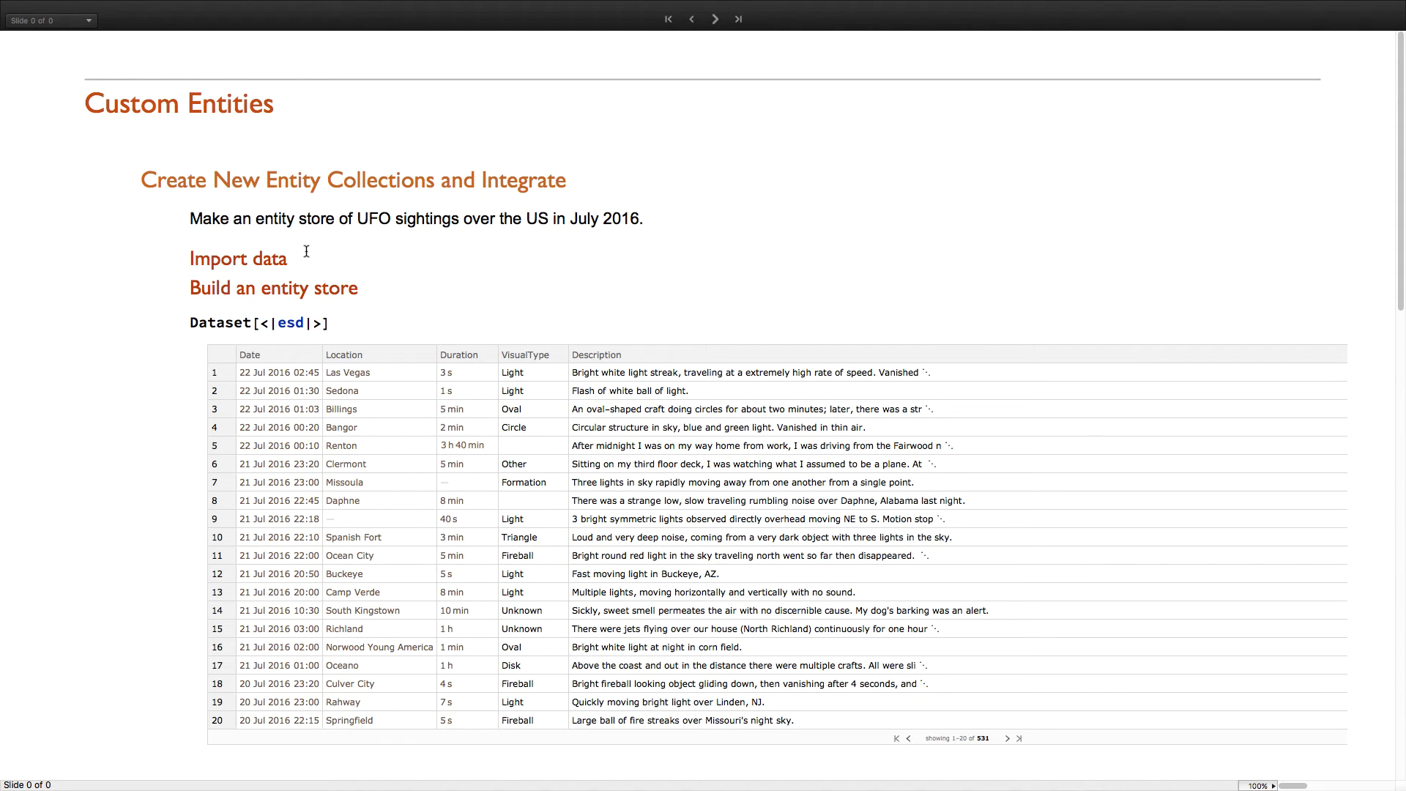
{"action": "mouse_move", "coordinate": [350, 294]}
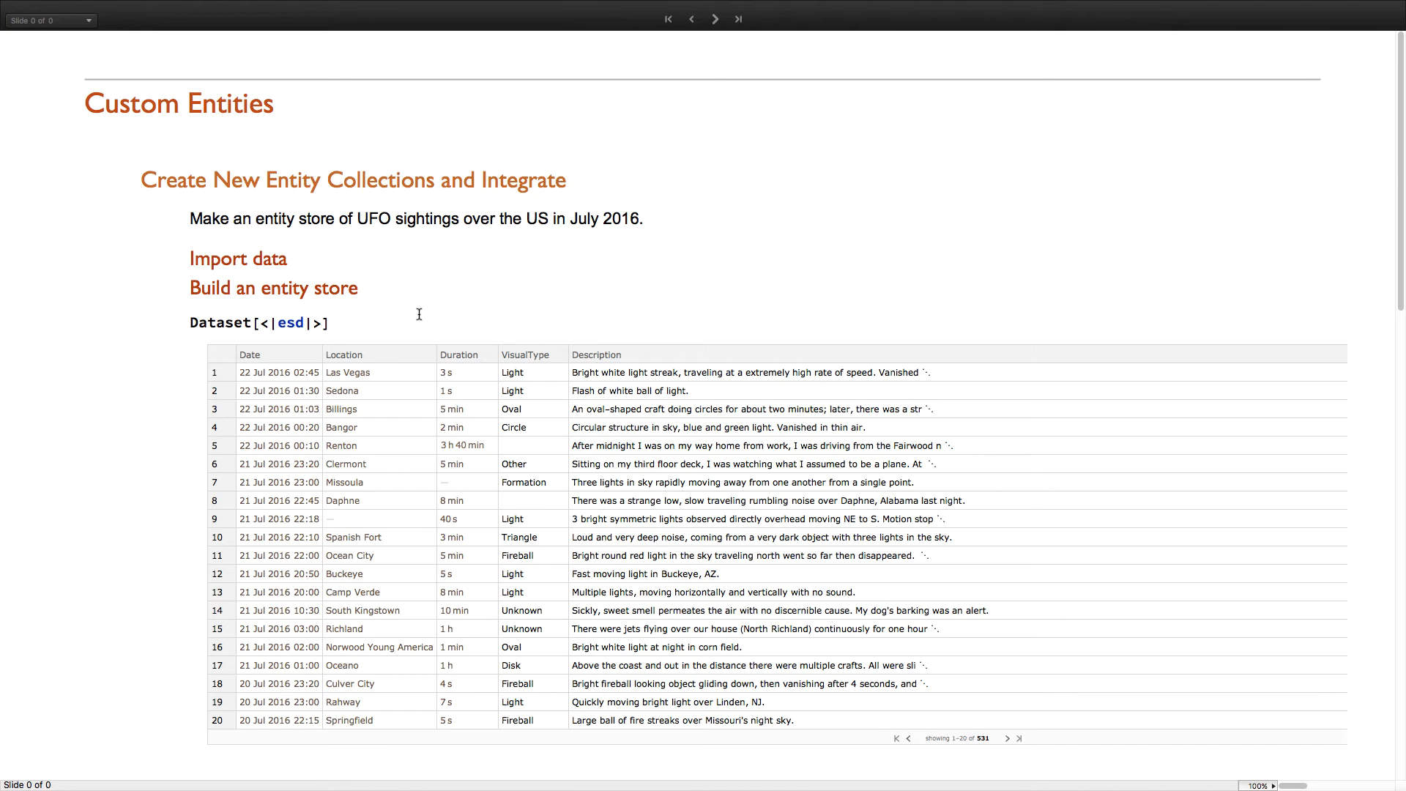
{"action": "scroll", "scroll_direction": "down", "scroll_amount": 3}
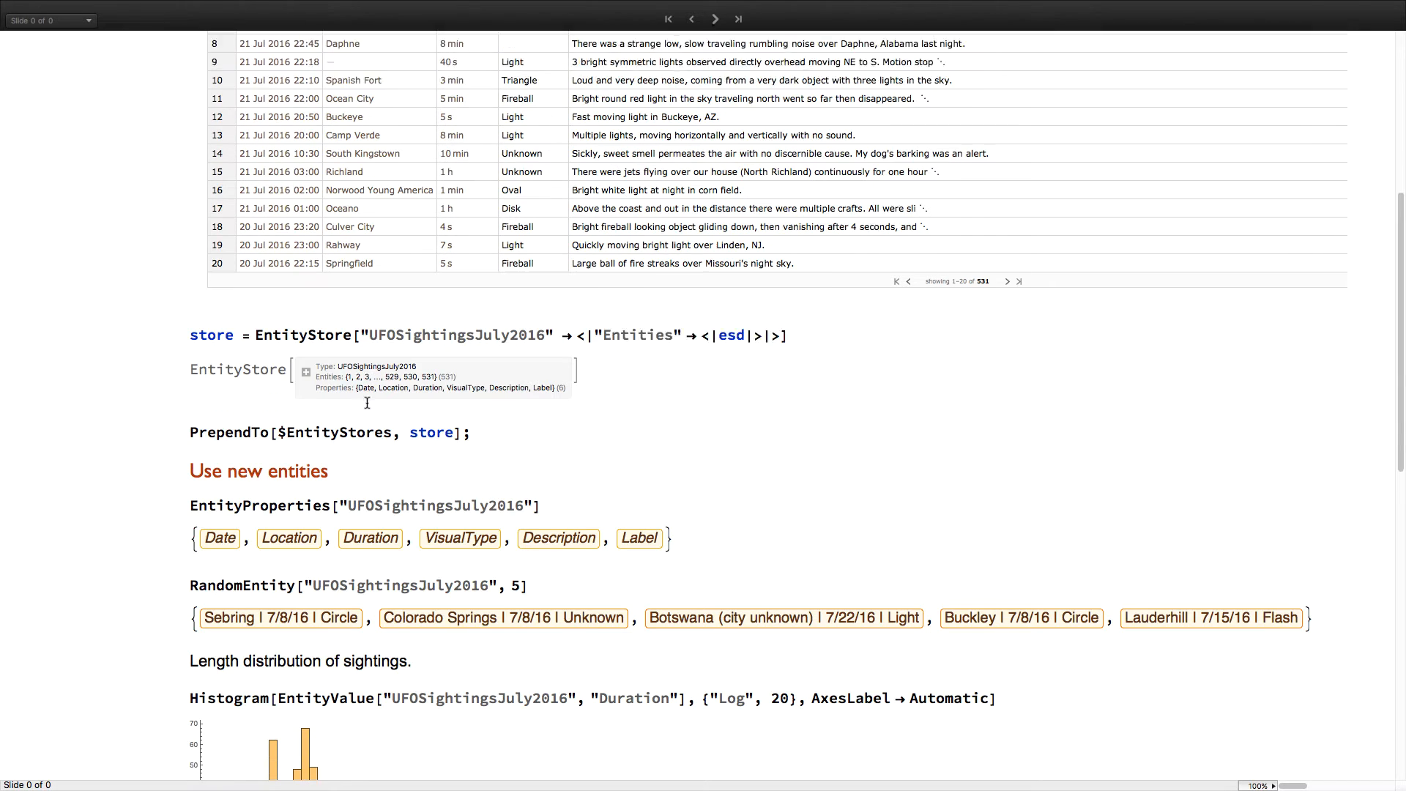
{"action": "scroll", "scroll_direction": "down", "scroll_amount": 3}
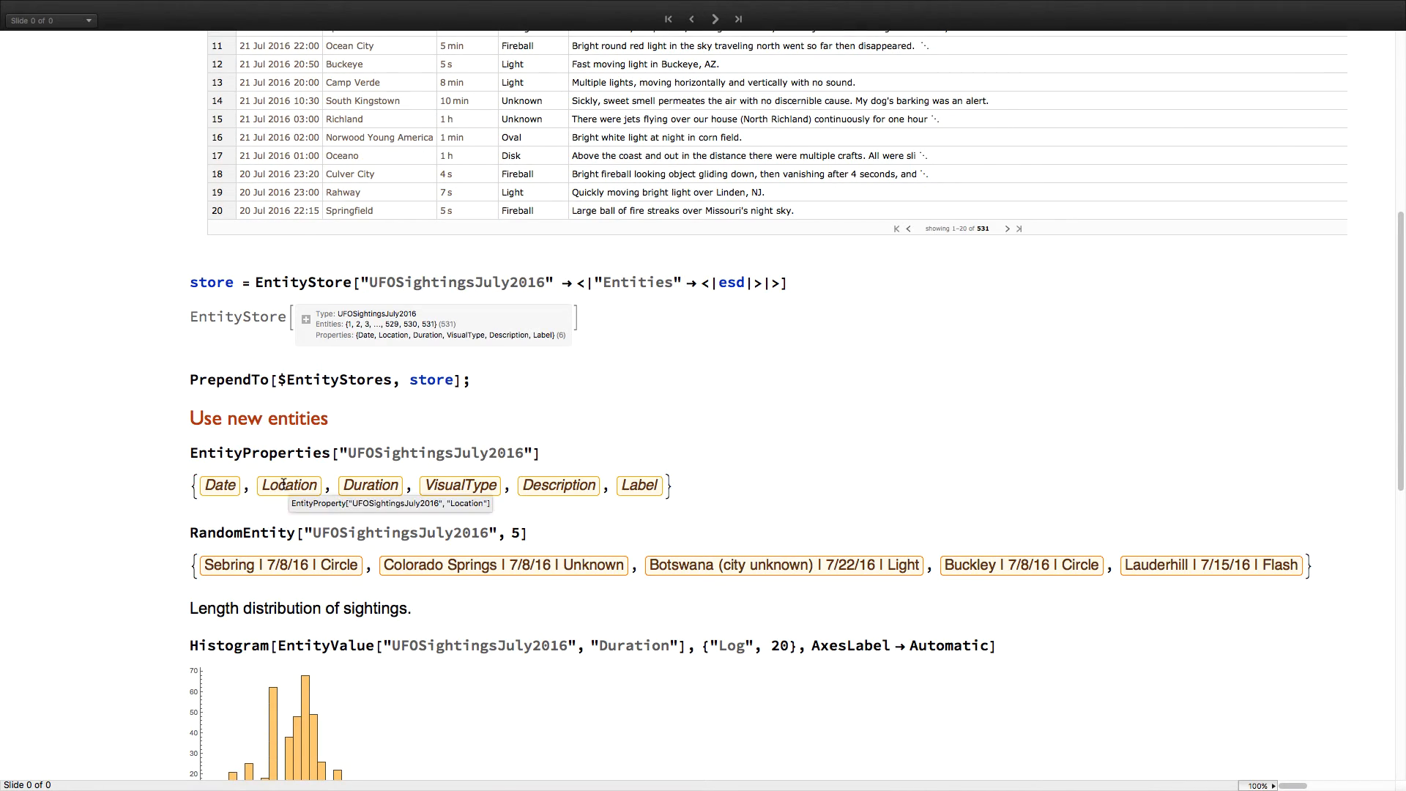
{"action": "scroll", "scroll_direction": "down", "scroll_amount": 3}
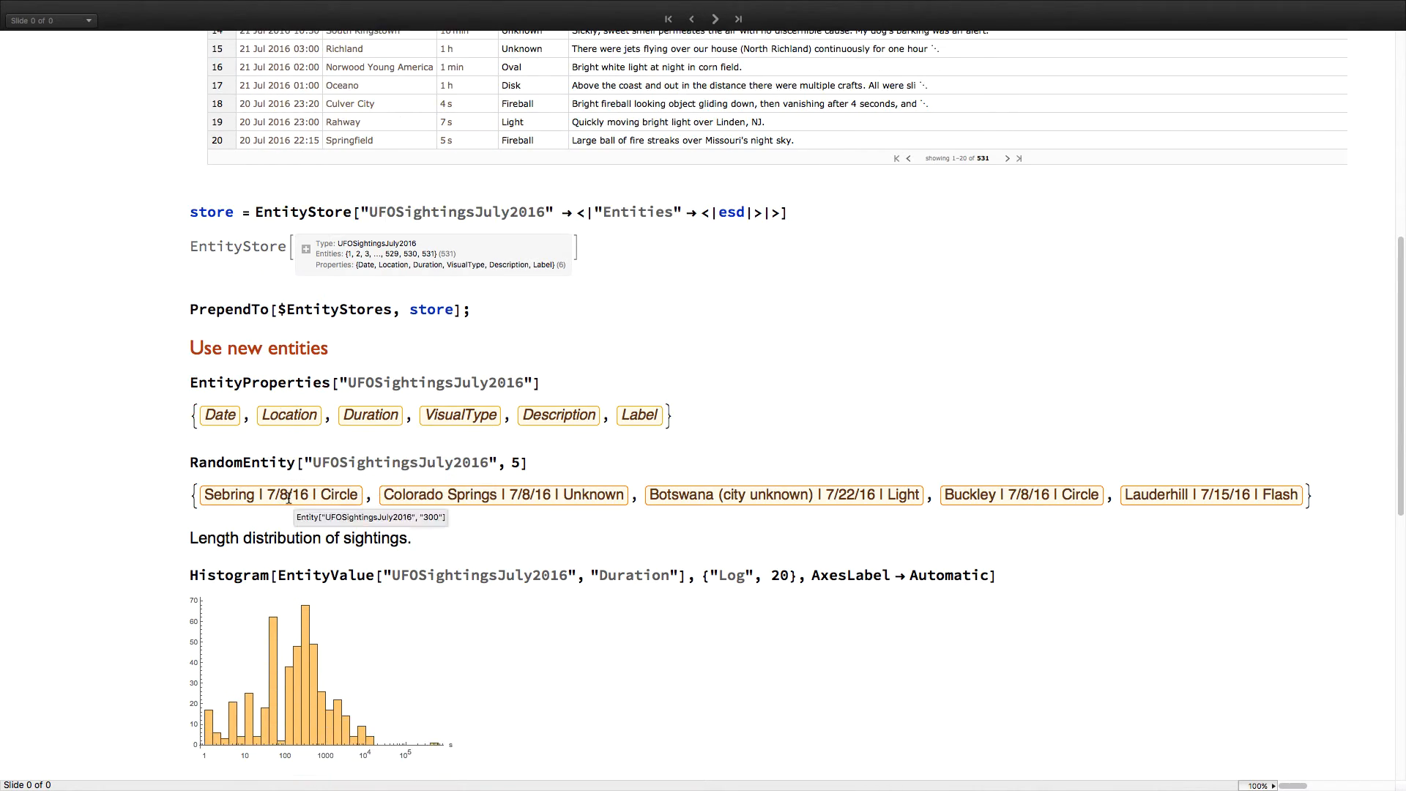
{"action": "scroll", "scroll_direction": "down", "scroll_amount": 3}
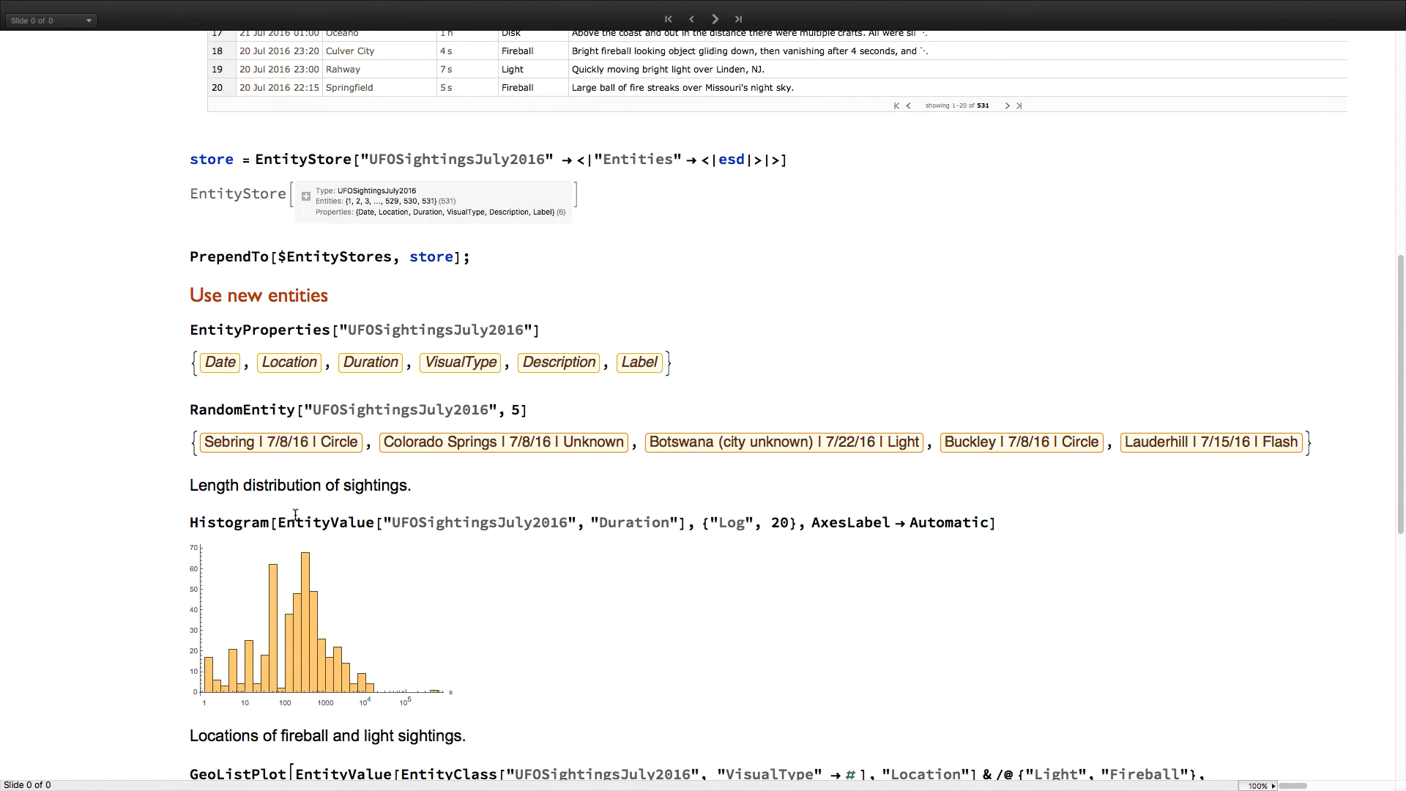
{"action": "scroll", "scroll_direction": "down", "scroll_amount": 3}
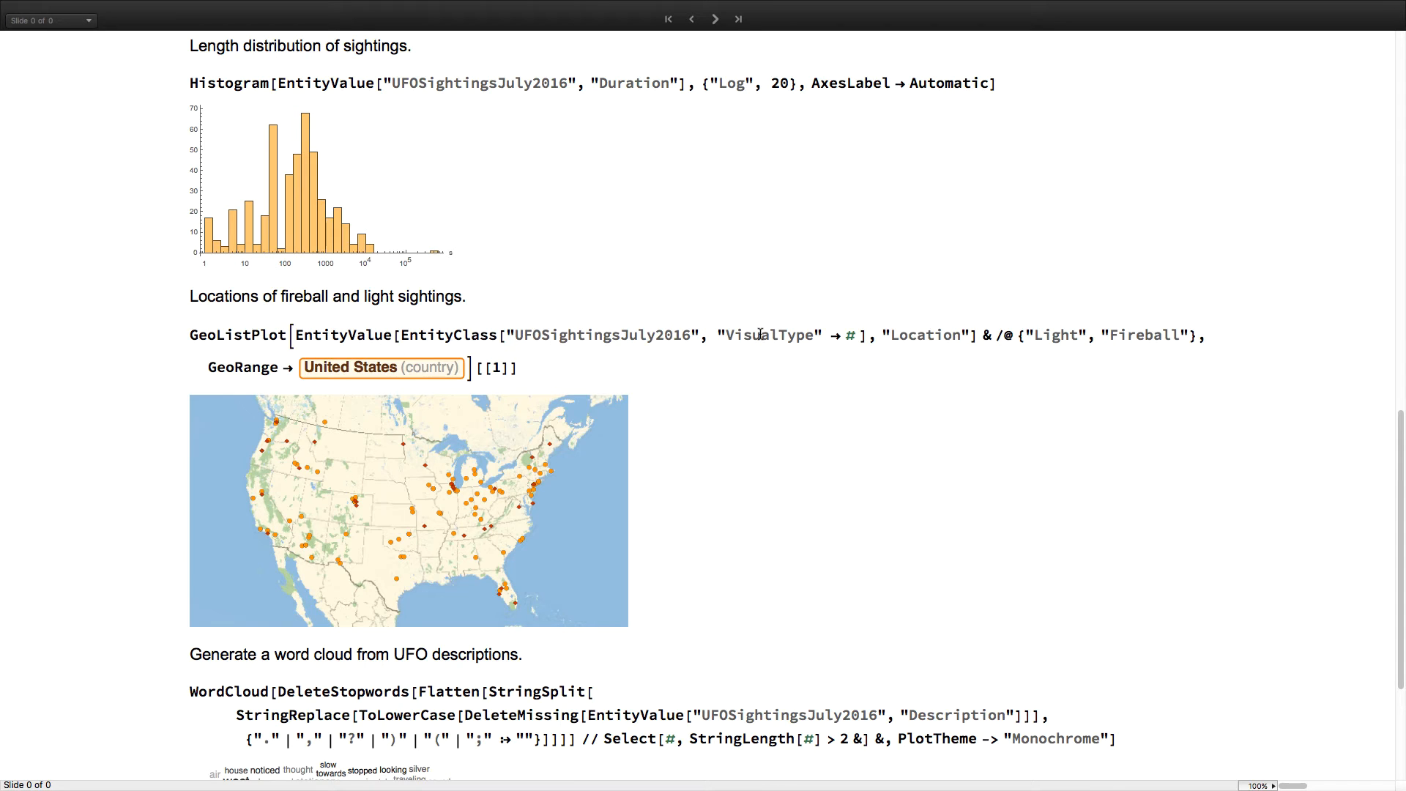
{"action": "mouse_move", "coordinate": [412, 493]}
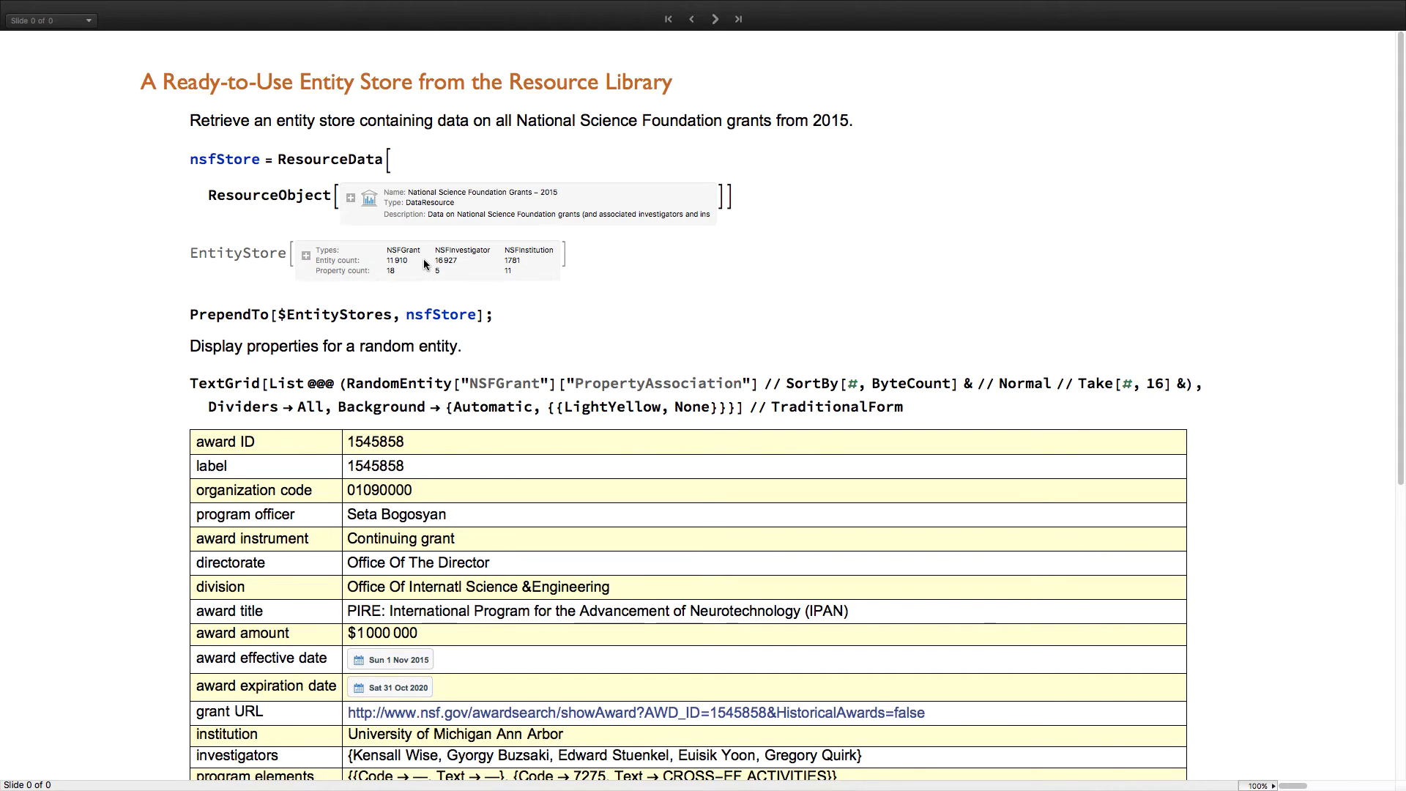
{"action": "mouse_move", "coordinate": [460, 250]}
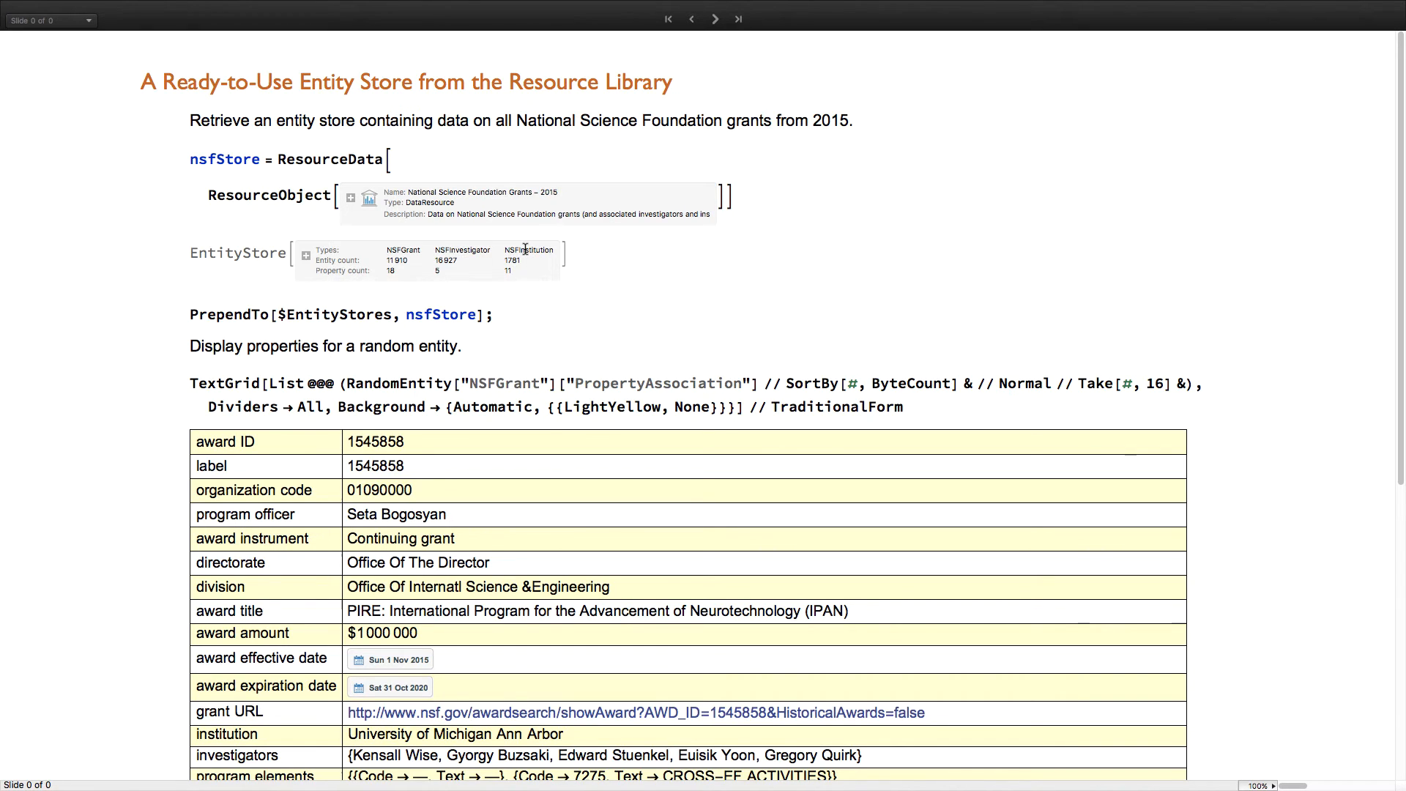
{"action": "mouse_move", "coordinate": [353, 321]}
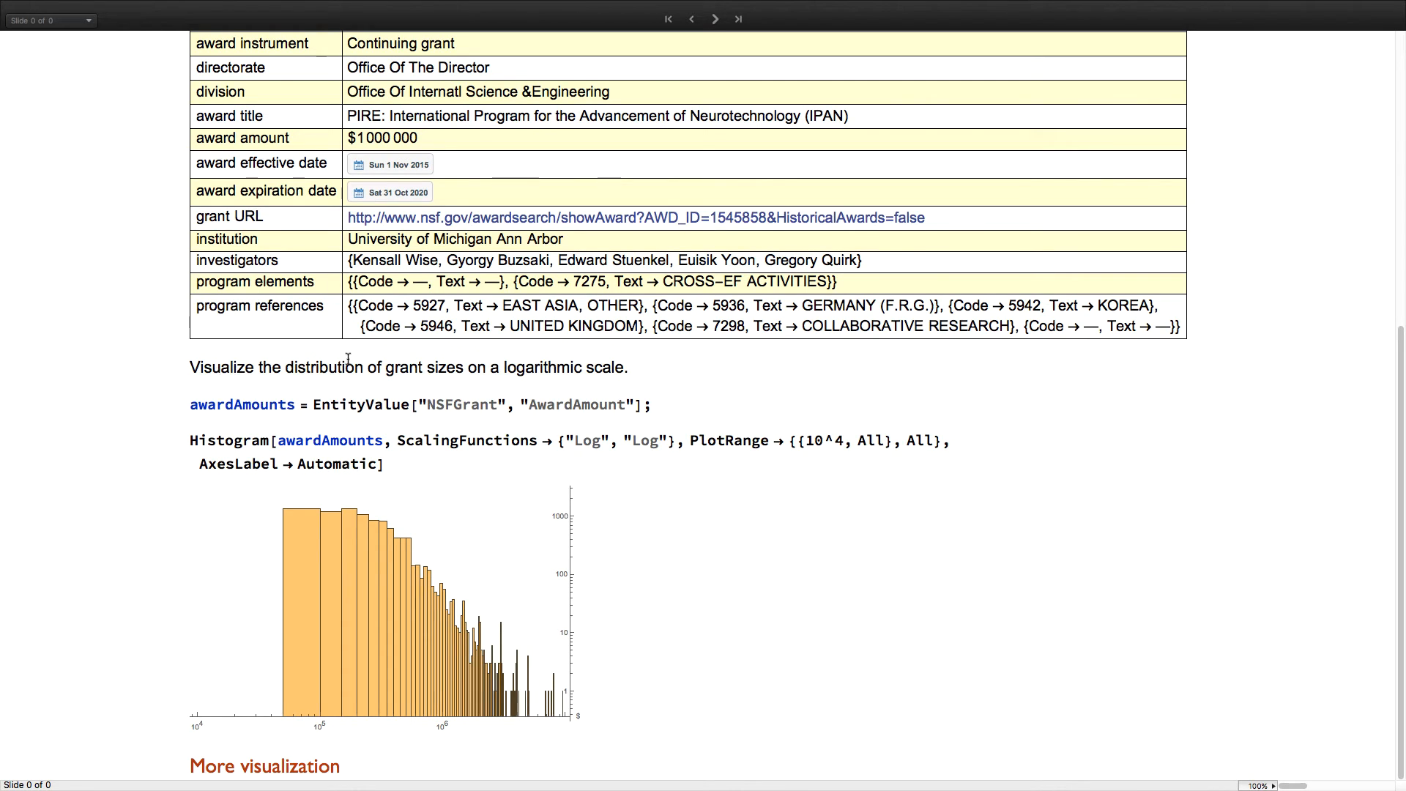
{"action": "mouse_move", "coordinate": [354, 546]}
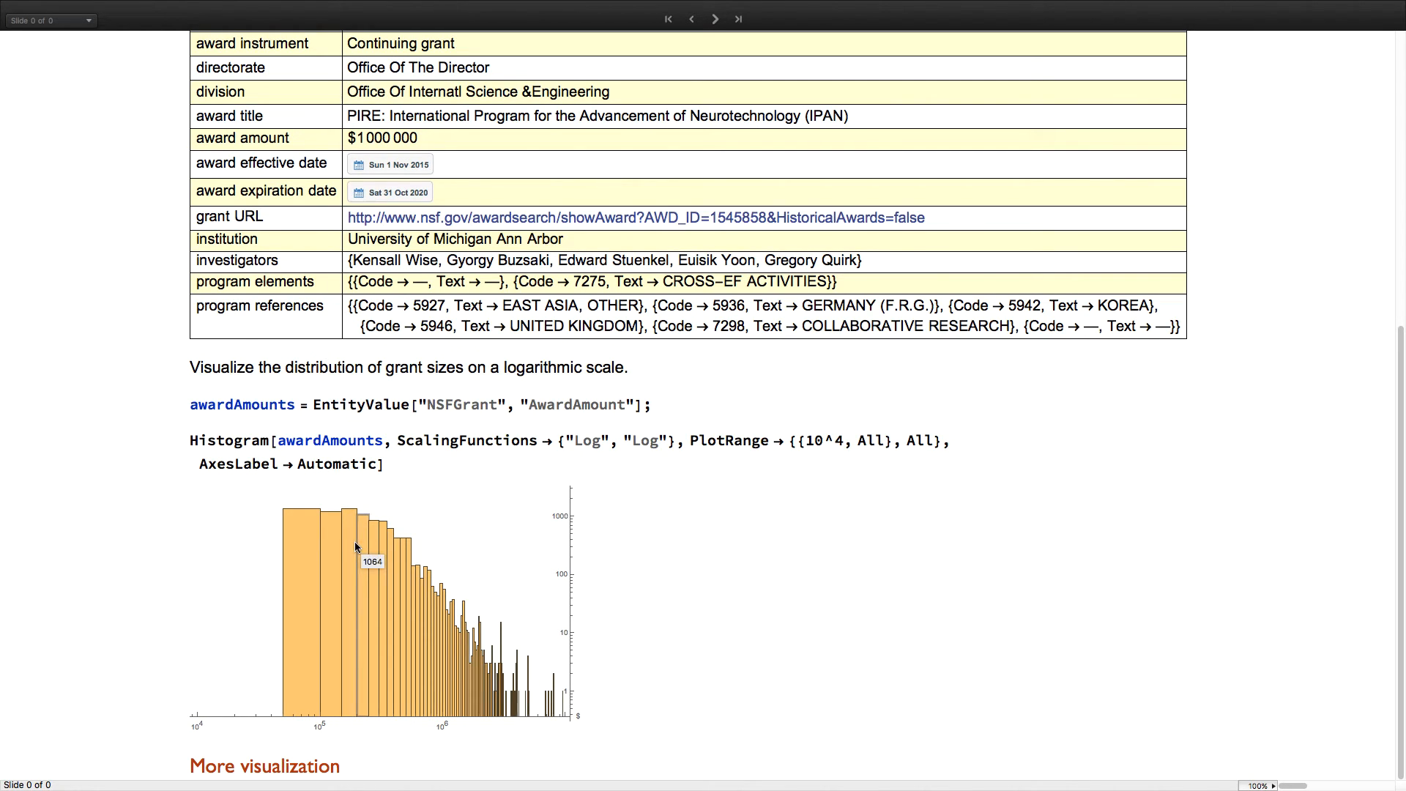
{"action": "mouse_move", "coordinate": [530, 537]}
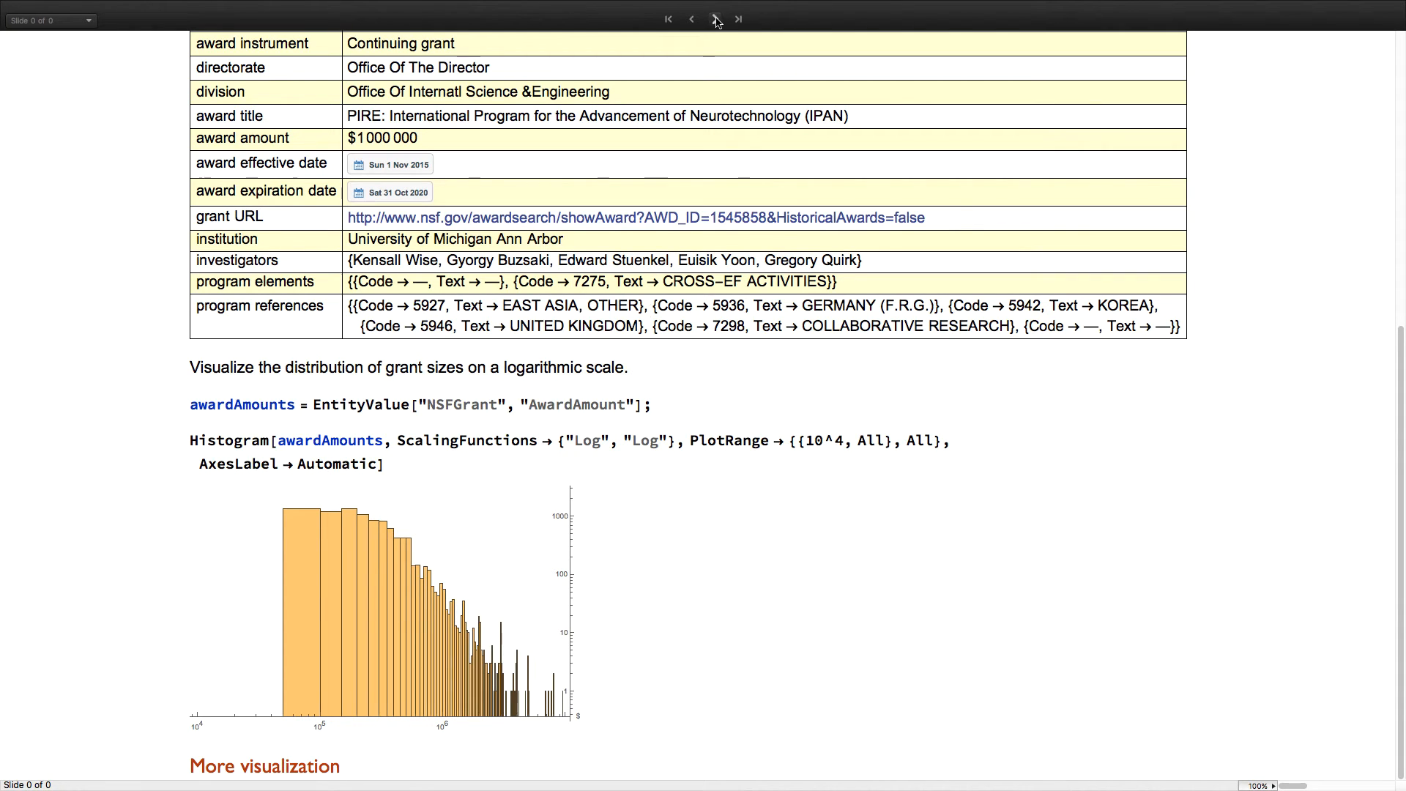
Advance to the New *Data Functions slide and reveal the list from AnatomyData to WordFrequencyData.
{"action": "left_click", "coordinate": [714, 19]}
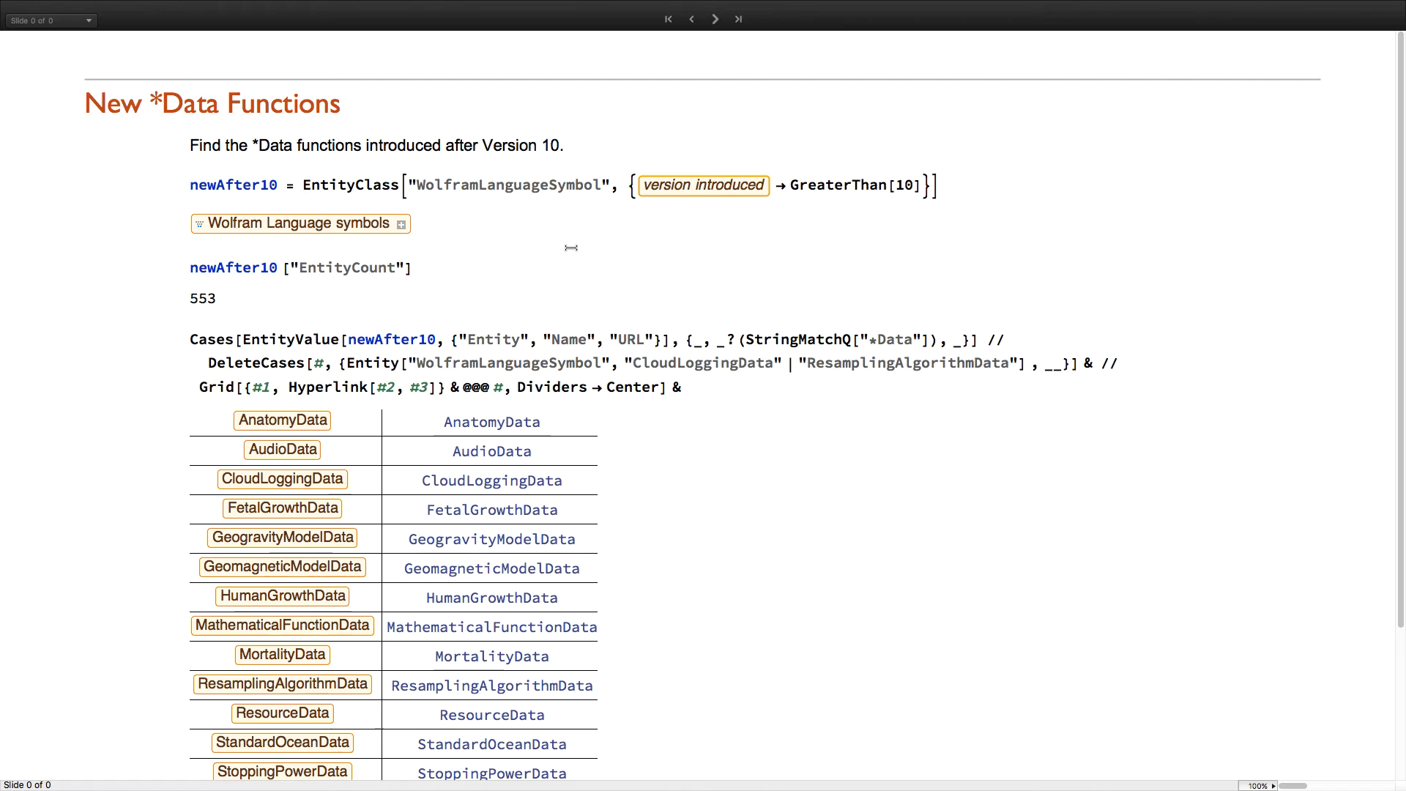
{"action": "scroll", "scroll_direction": "down", "scroll_amount": 3}
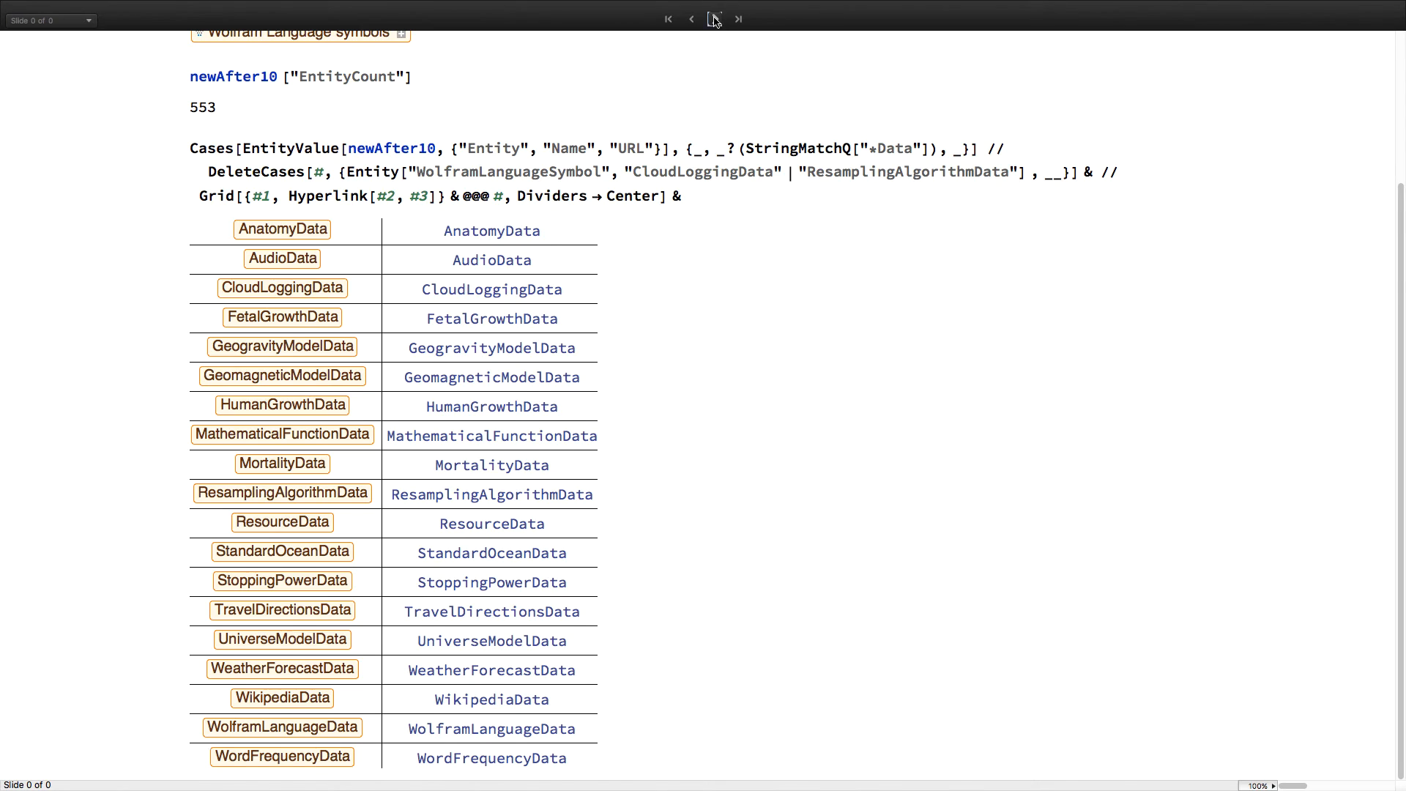
Advance to the MathematicalFunctionData examples and scroll to Canada's magnetic declination map.
{"action": "left_click", "coordinate": [715, 19]}
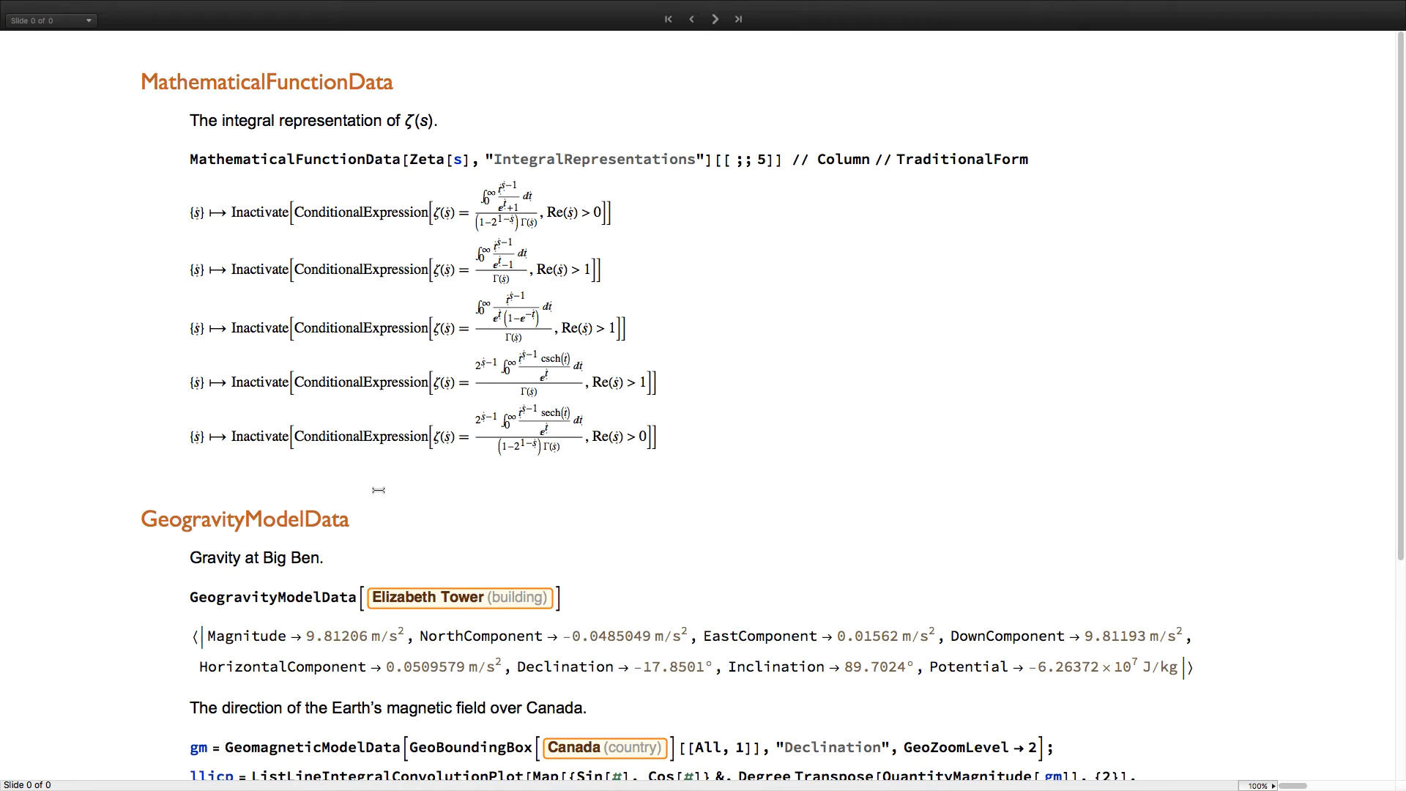
{"action": "scroll", "scroll_direction": "down", "scroll_amount": 3}
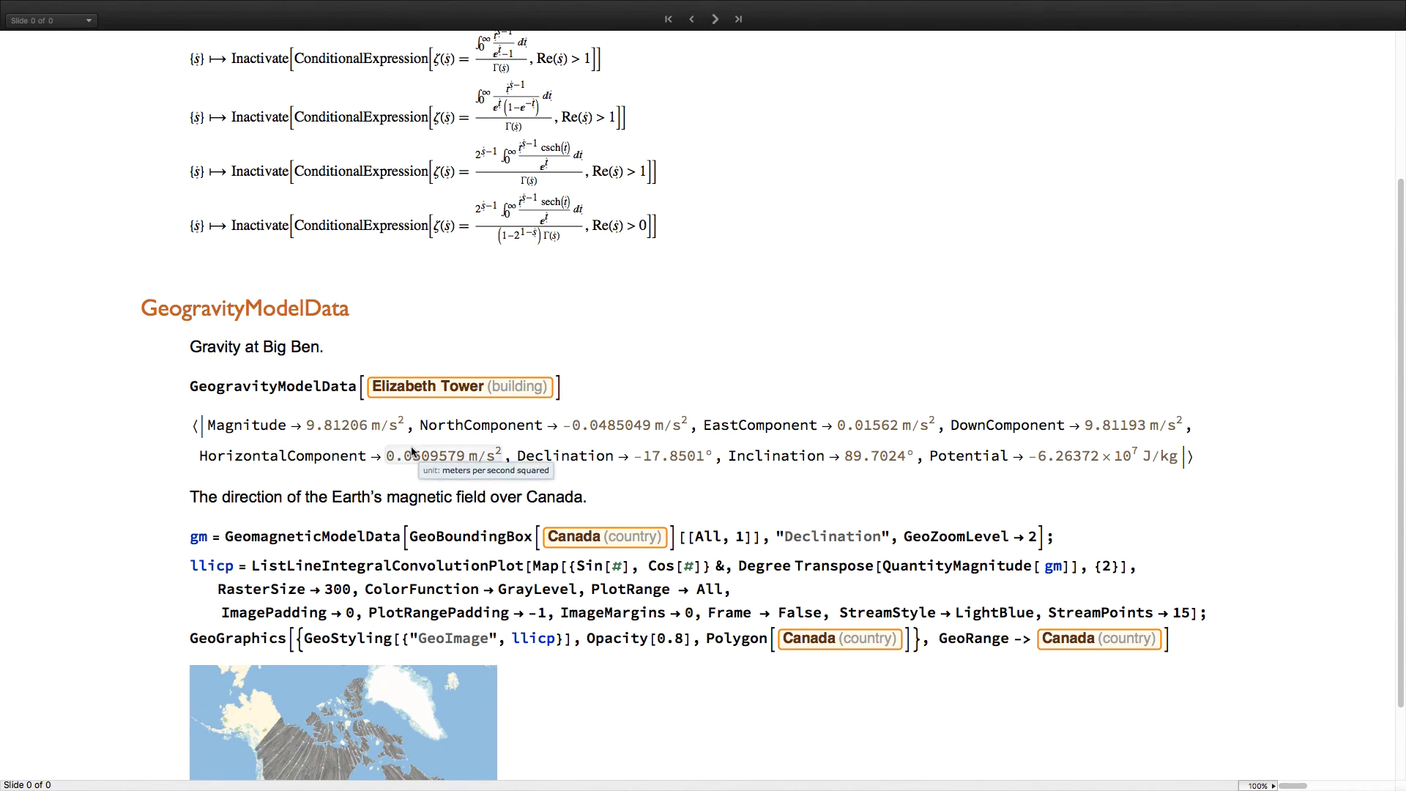
{"action": "mouse_move", "coordinate": [375, 425]}
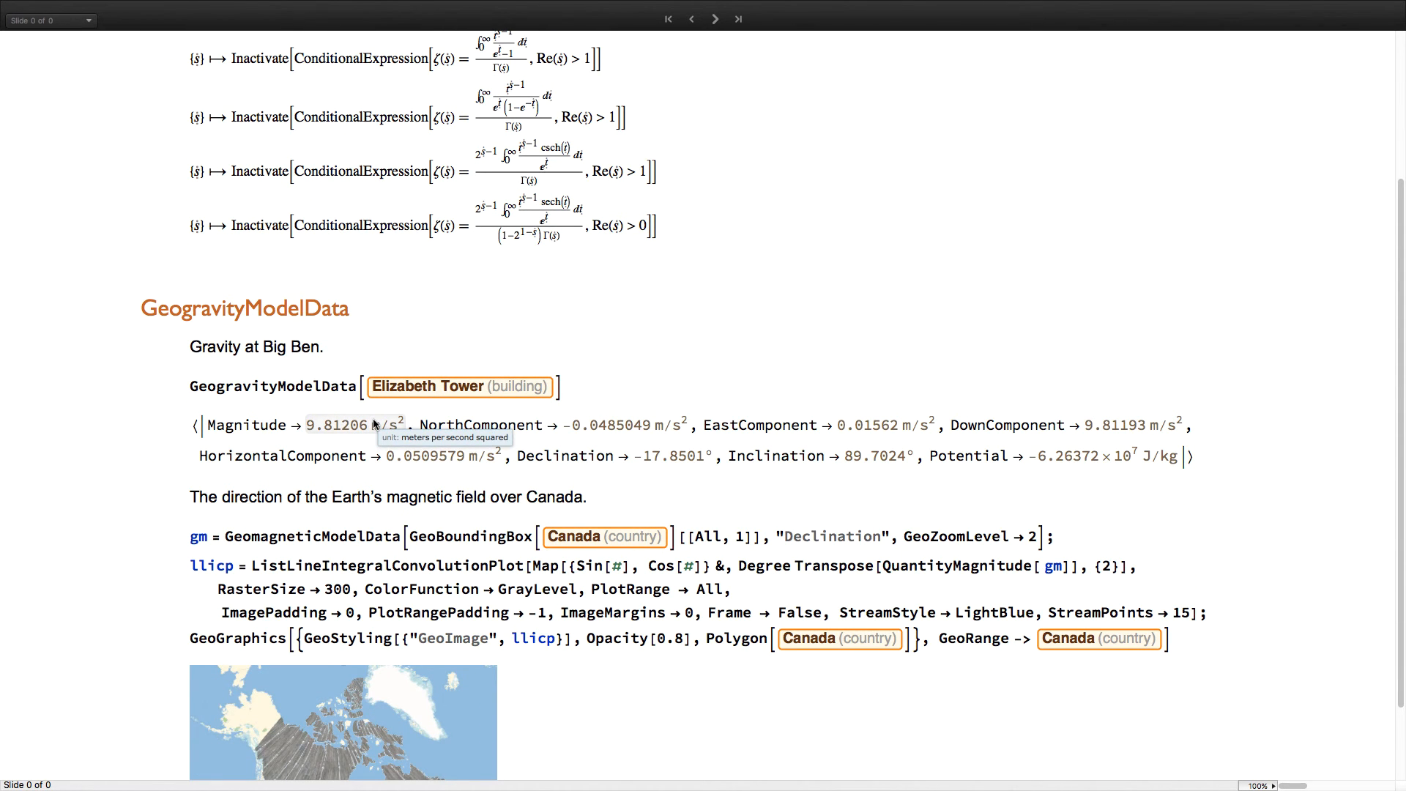
{"action": "scroll", "scroll_direction": "down", "scroll_amount": 3}
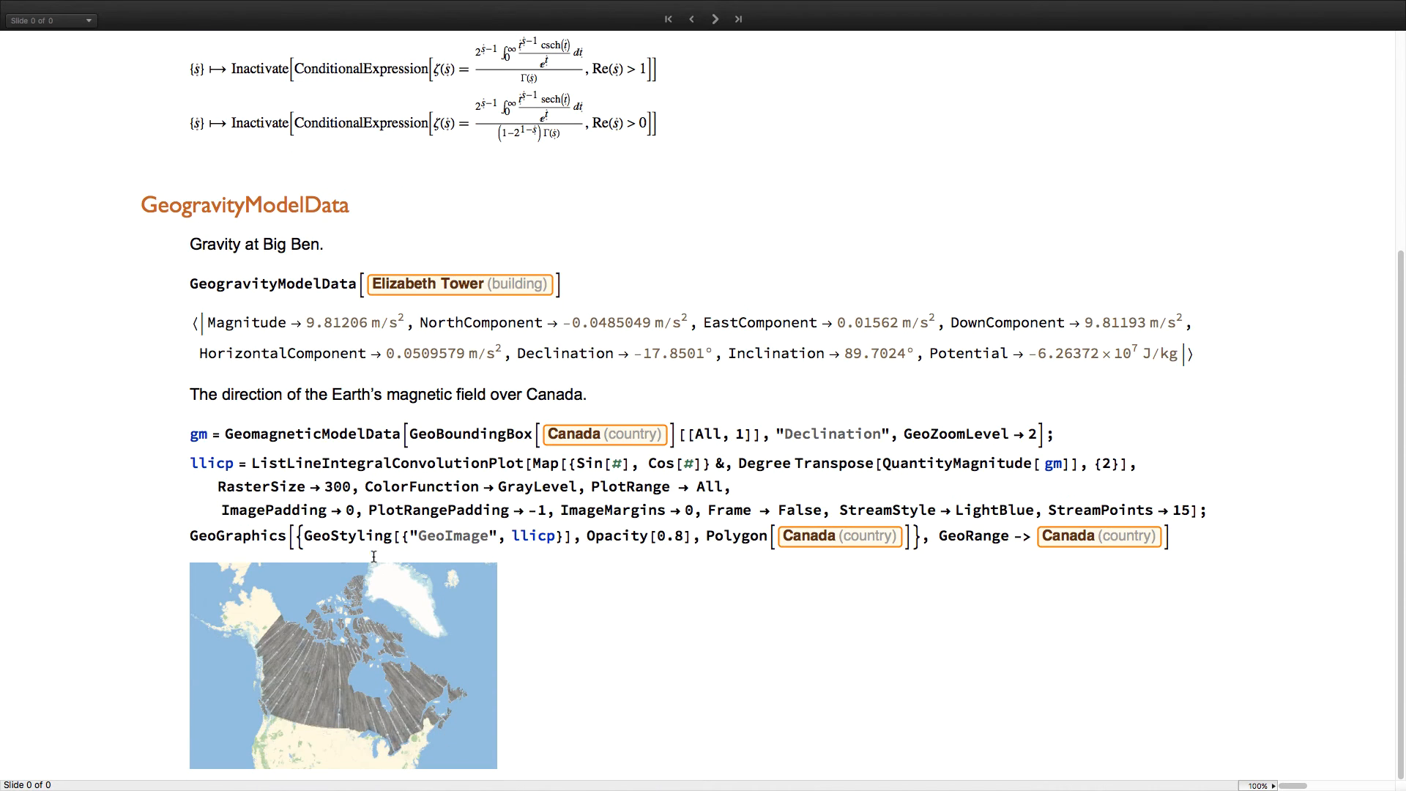
{"action": "mouse_move", "coordinate": [329, 684]}
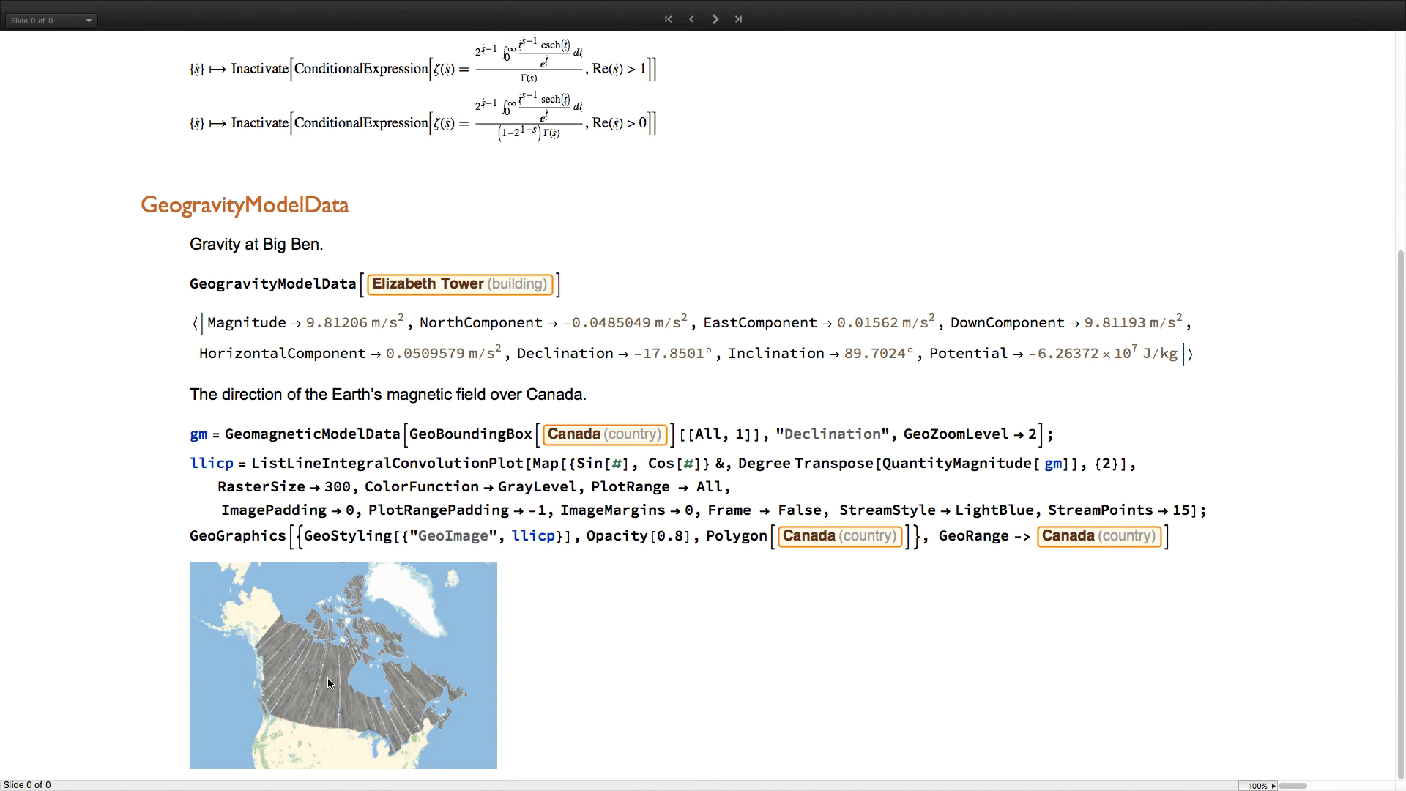
Advance to the New Entity Domains food slide and scroll to the 571.053 Cal breakfast total.
{"action": "left_click", "coordinate": [714, 19]}
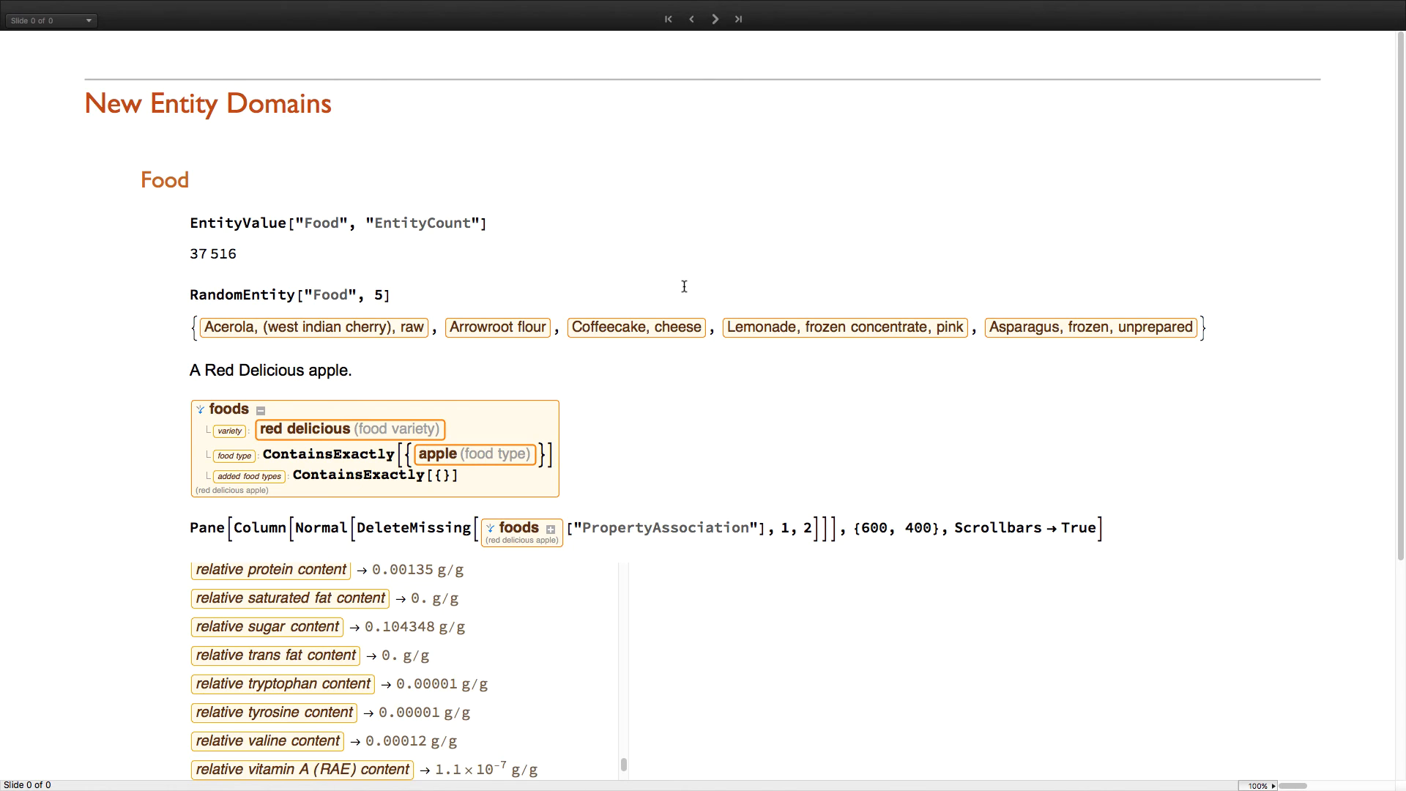
{"action": "mouse_move", "coordinate": [505, 278]}
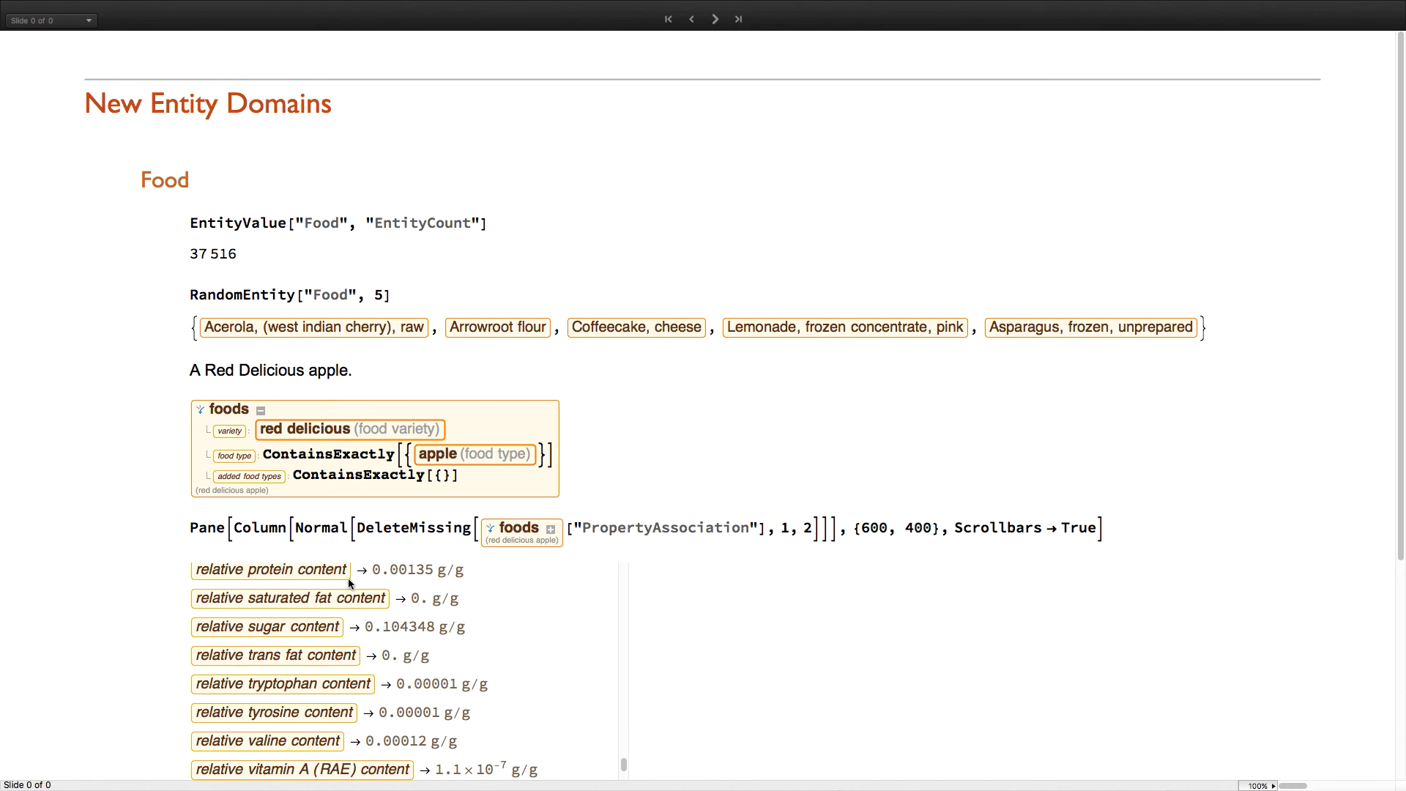
{"action": "scroll", "scroll_direction": "down", "scroll_amount": 3}
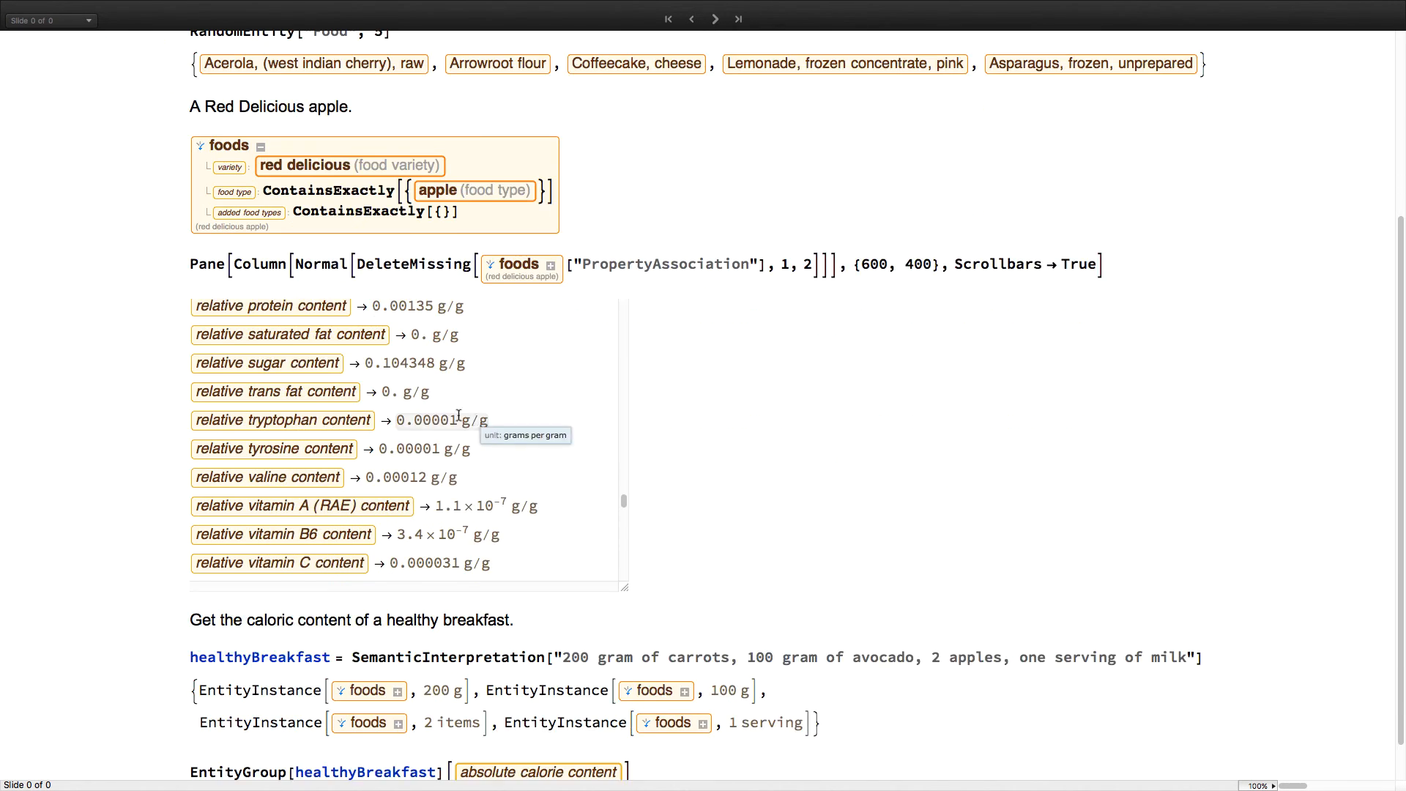
{"action": "scroll", "scroll_direction": "down", "scroll_amount": 3}
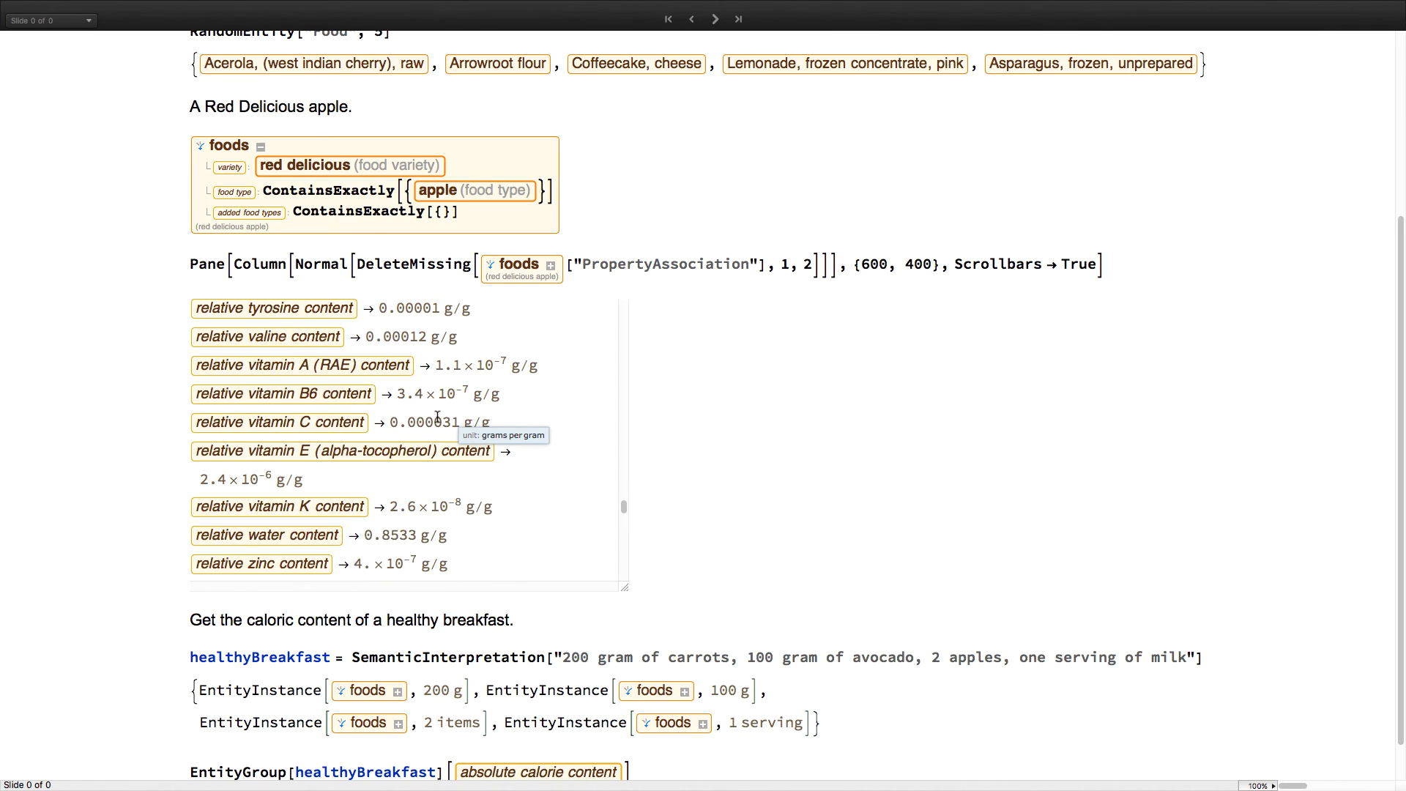
{"action": "scroll", "scroll_direction": "down", "scroll_amount": 3}
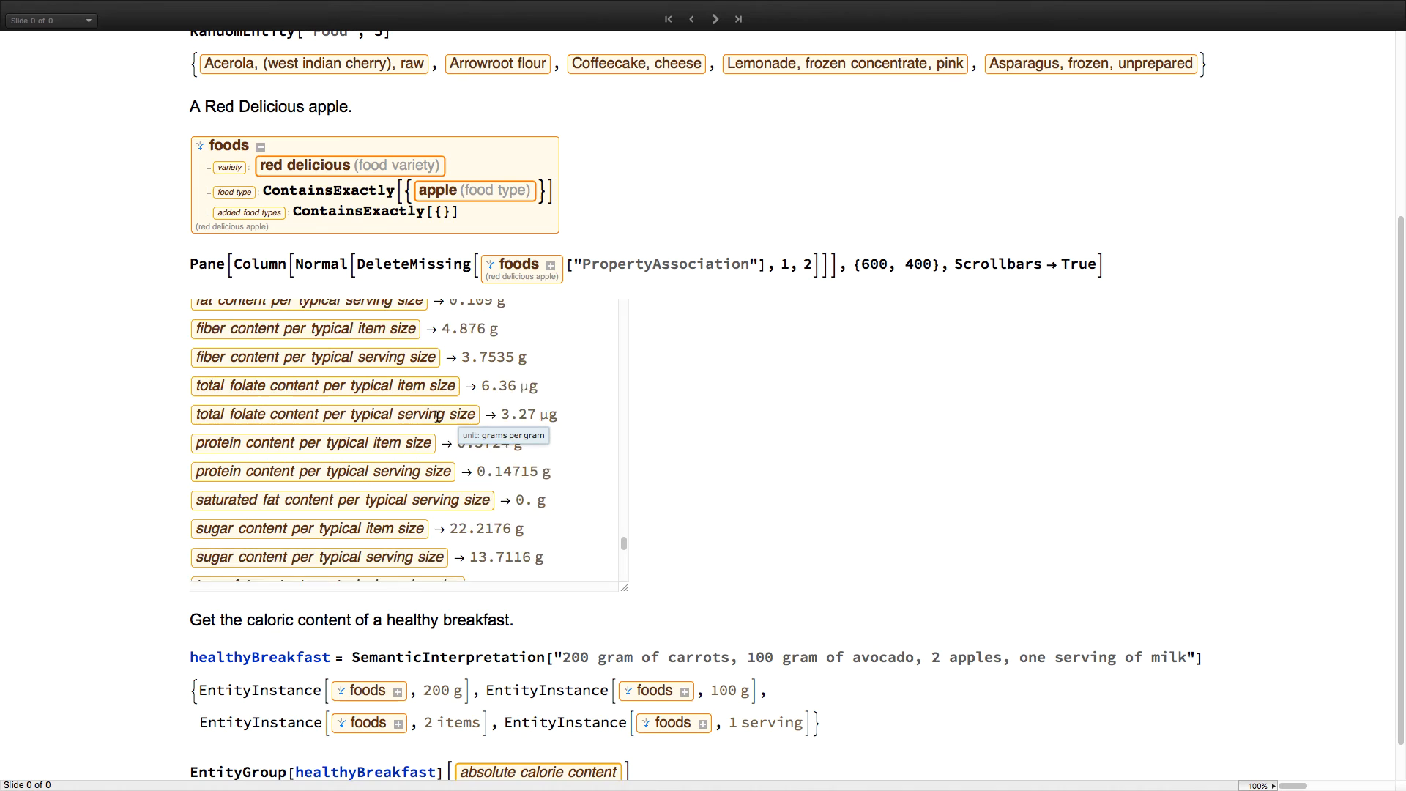
{"action": "scroll", "scroll_direction": "down", "scroll_amount": 3}
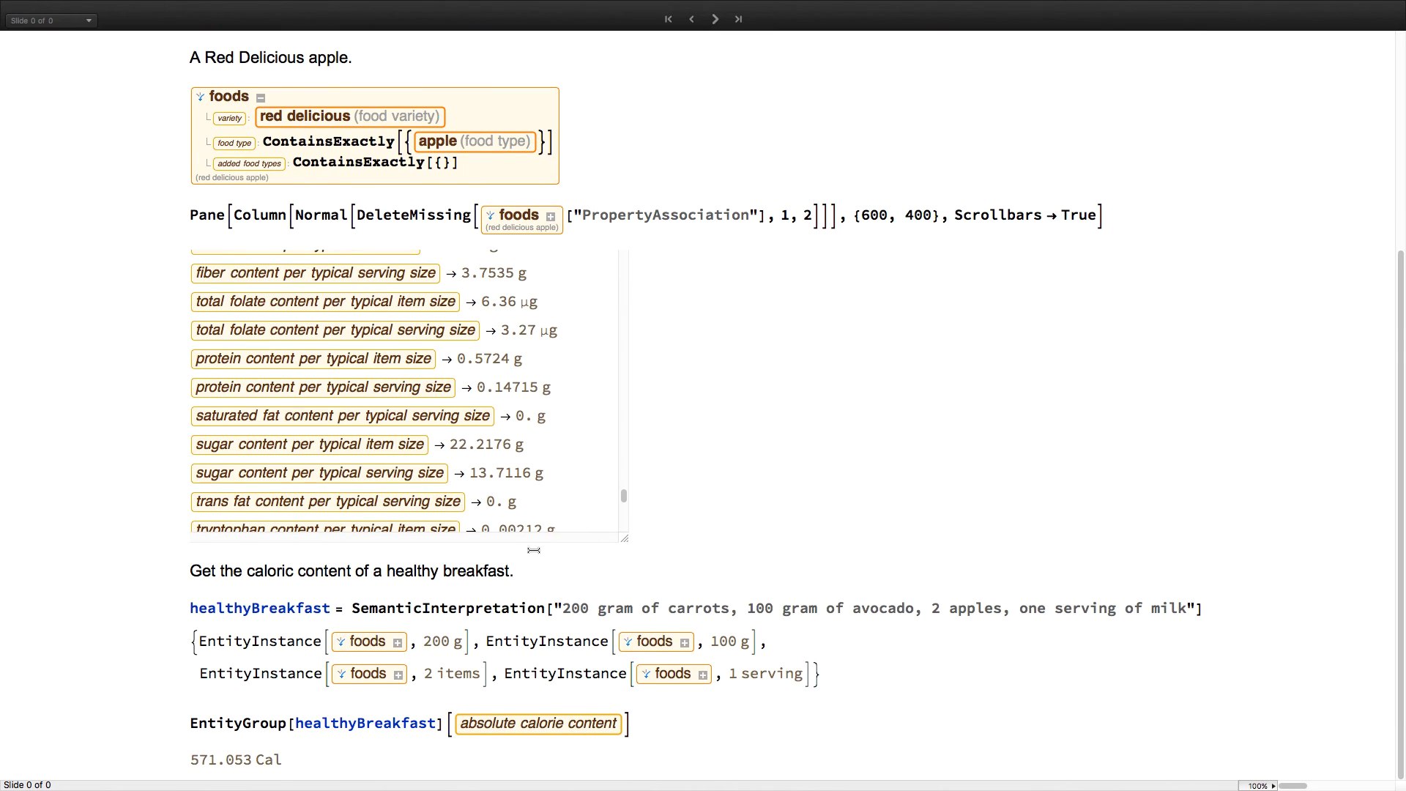
{"action": "mouse_move", "coordinate": [480, 600]}
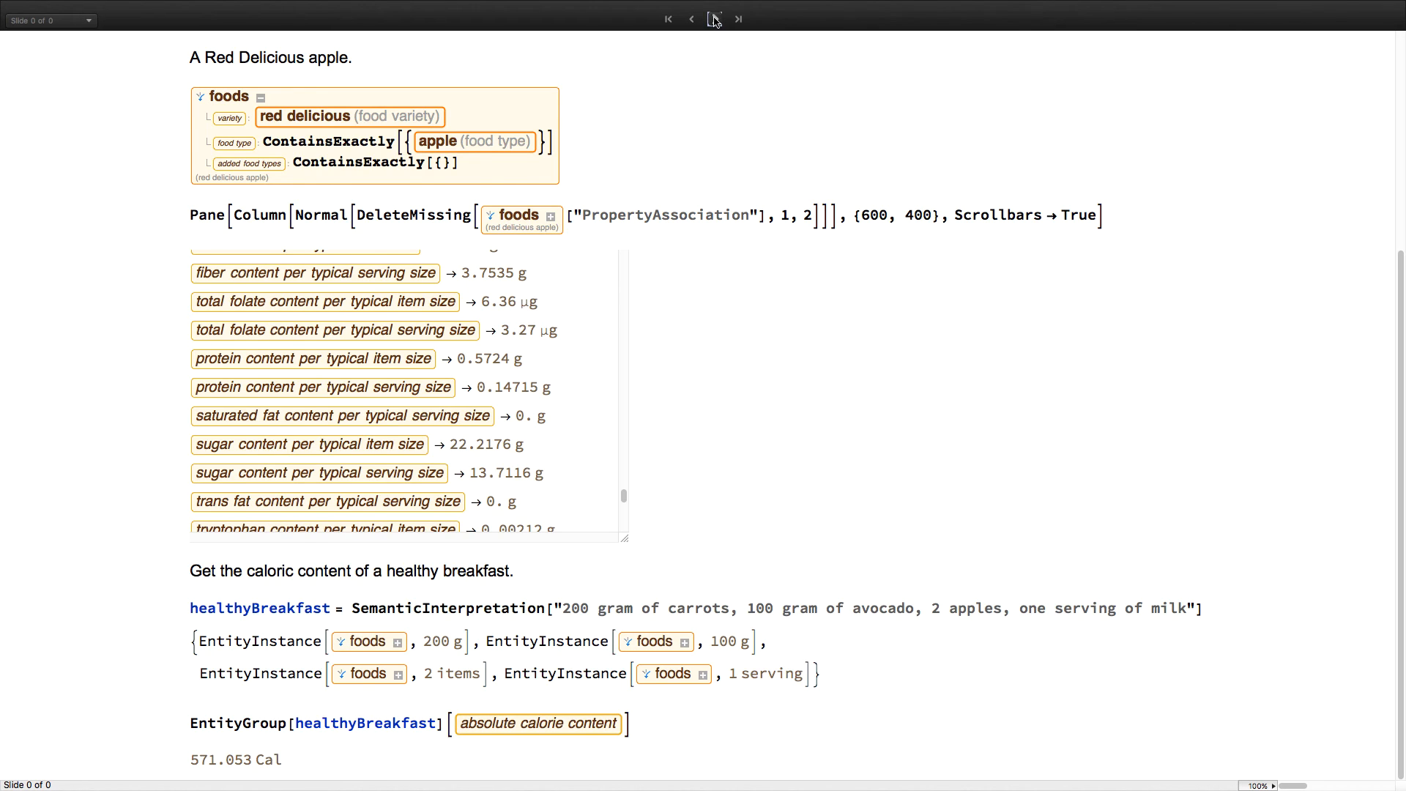
Advance to the Anatomy slide with the 3D left-hand plot.
{"action": "left_click", "coordinate": [715, 19]}
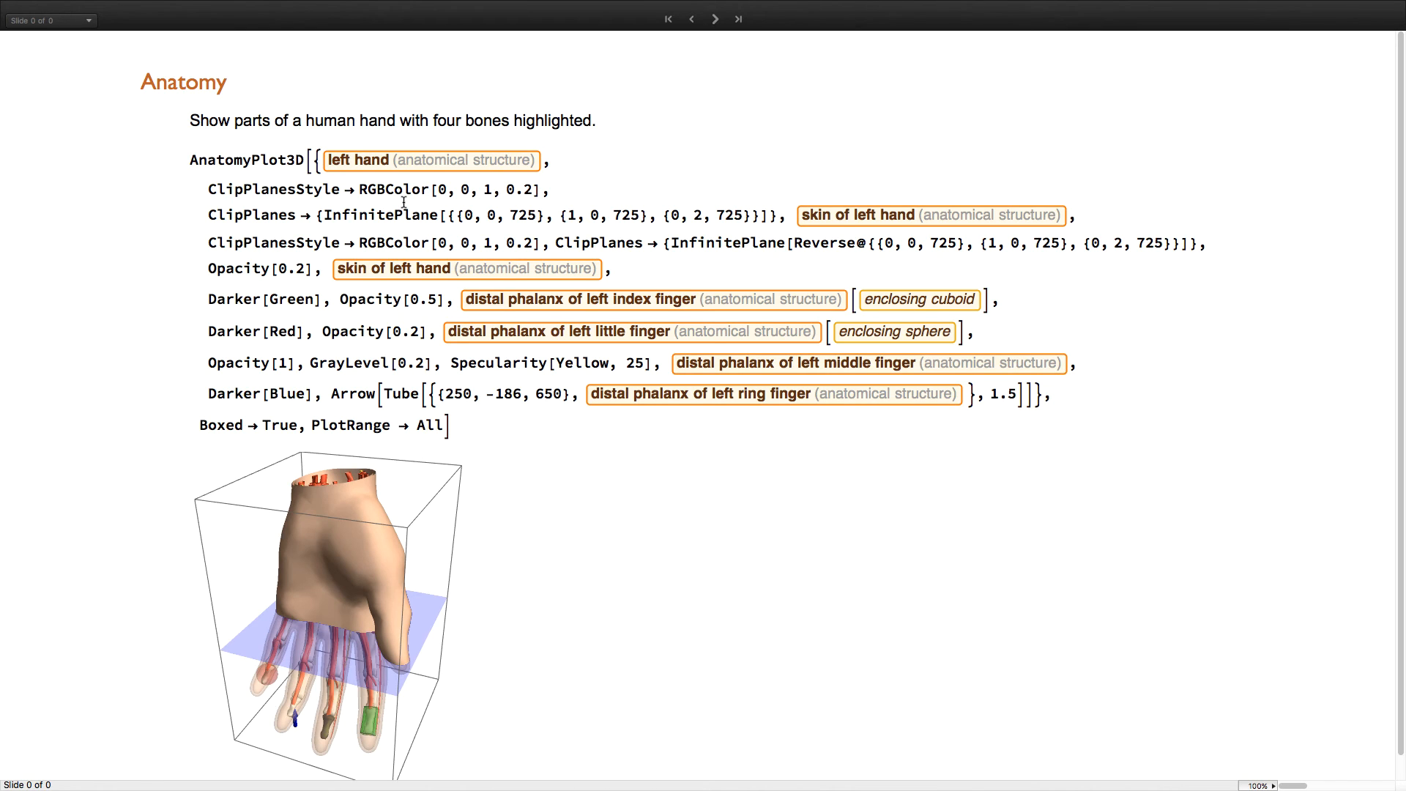
{"action": "mouse_move", "coordinate": [348, 572]}
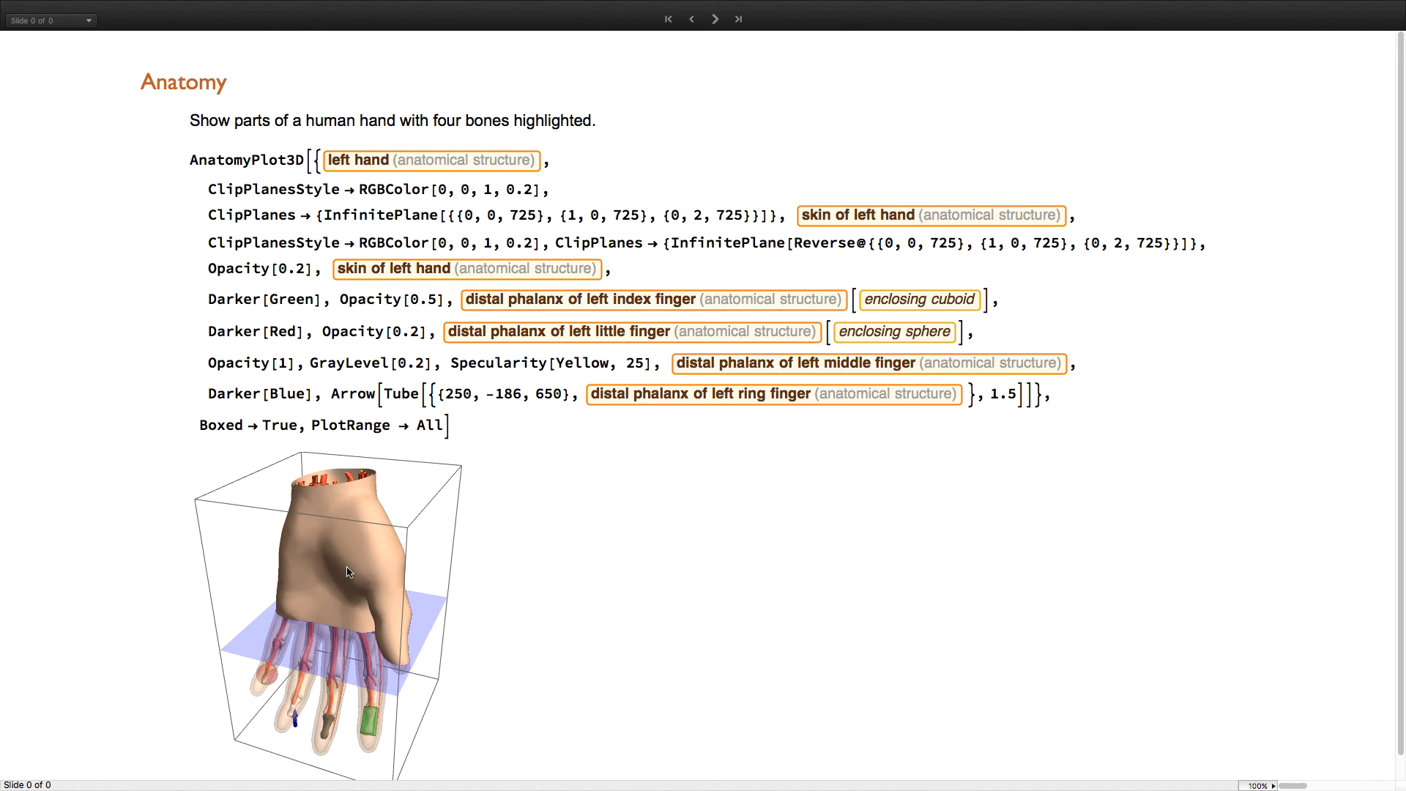
{"action": "mouse_move", "coordinate": [346, 528]}
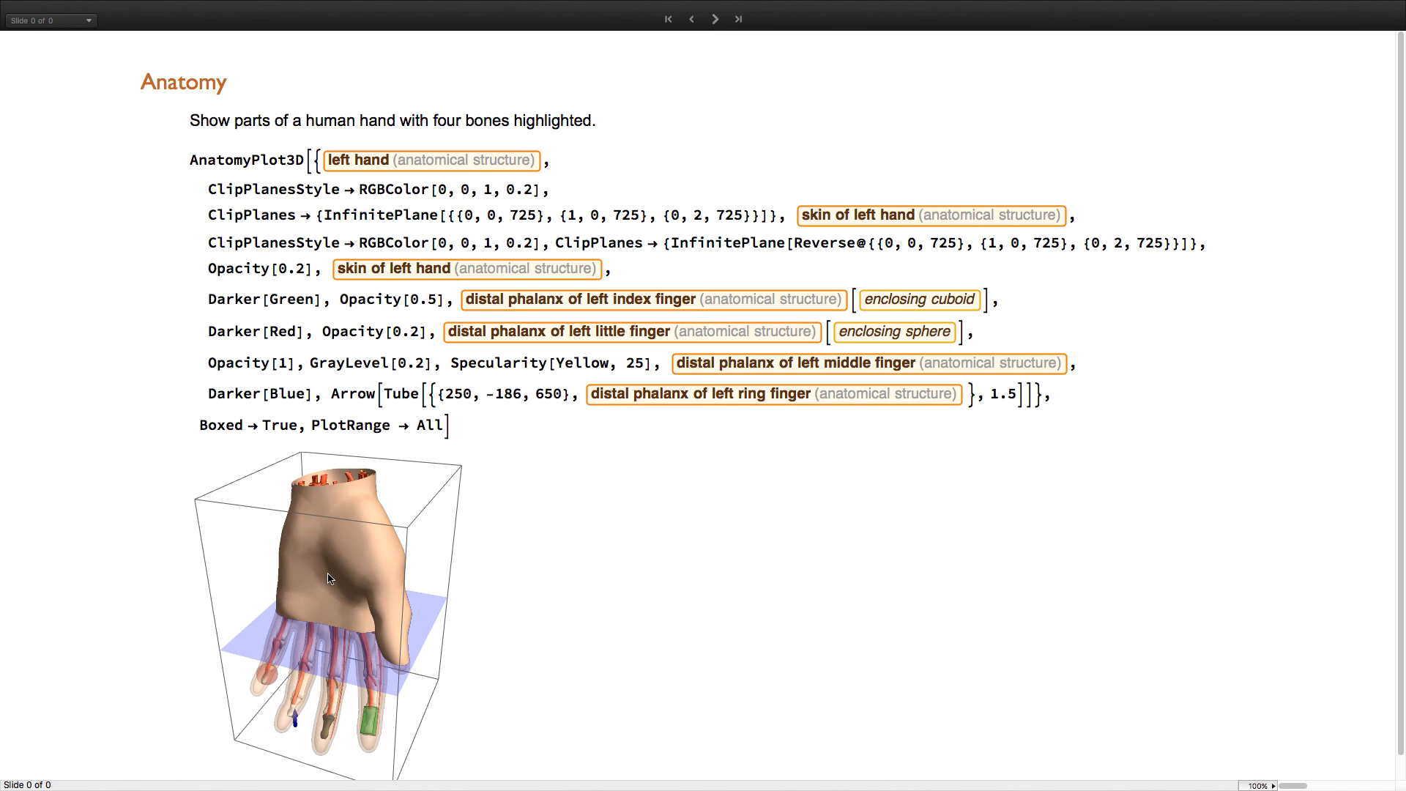
{"action": "mouse_move", "coordinate": [589, 101]}
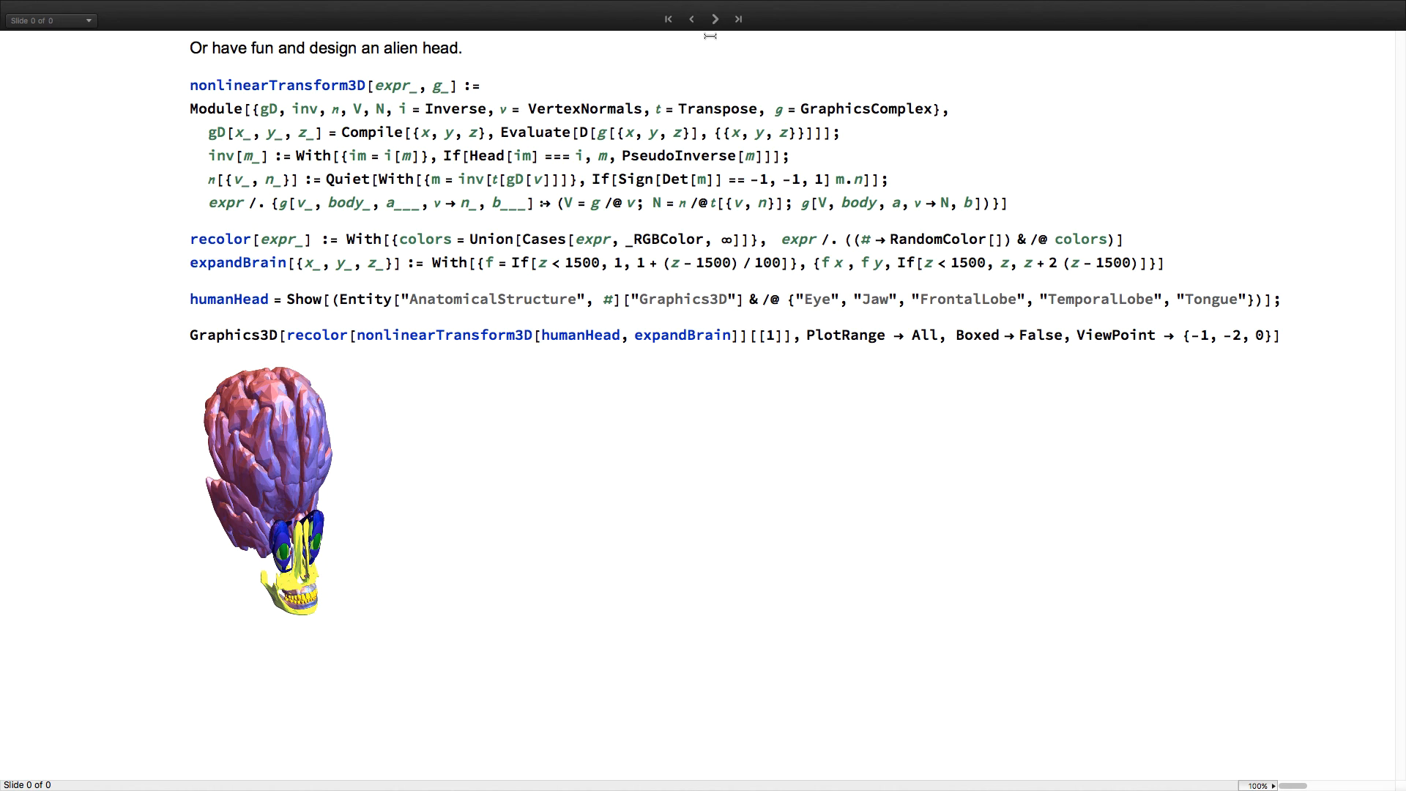
Show the Cyrillic-script languages slide and its GeoGraphics map of countries with most speakers.
{"action": "left_click", "coordinate": [715, 19]}
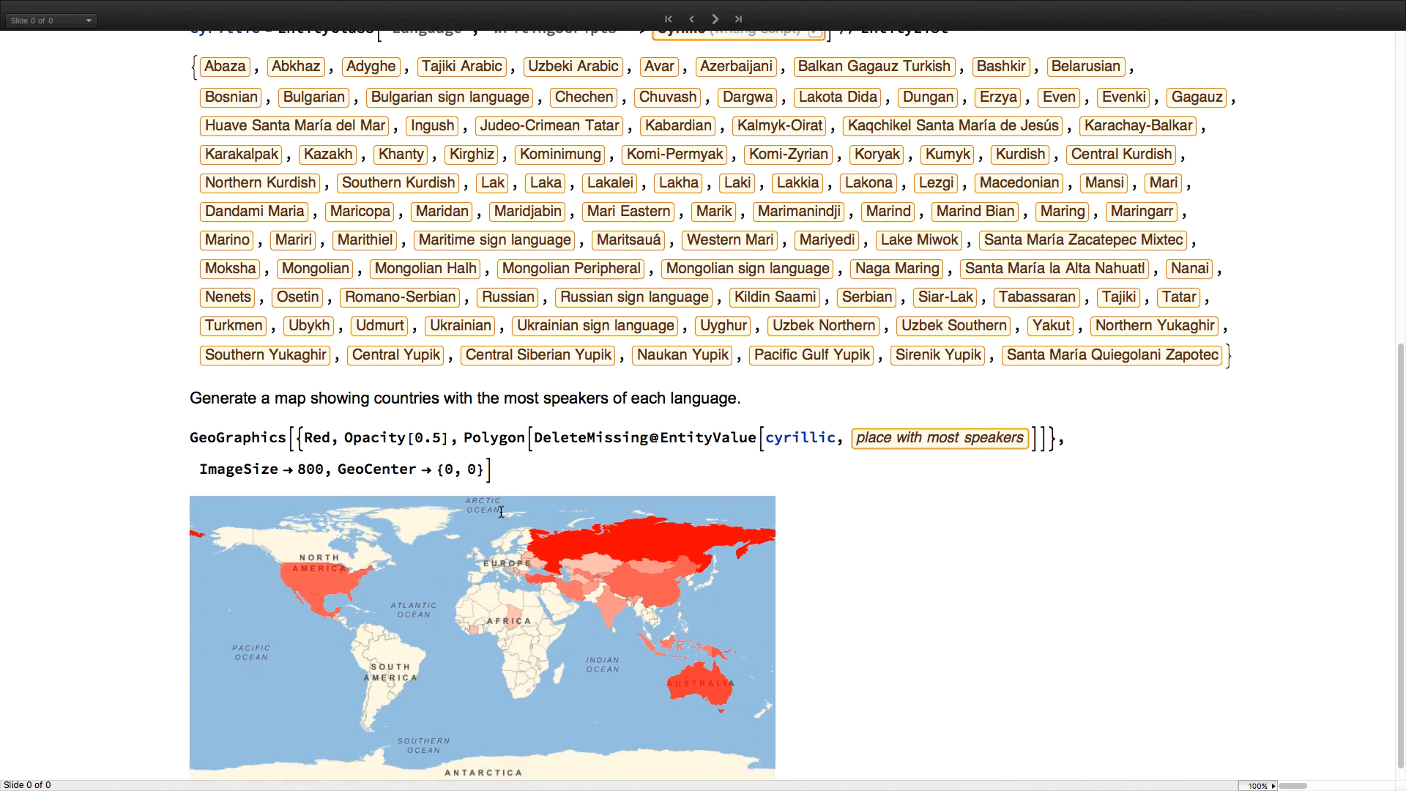
{"action": "scroll", "scroll_direction": "down", "scroll_amount": 3}
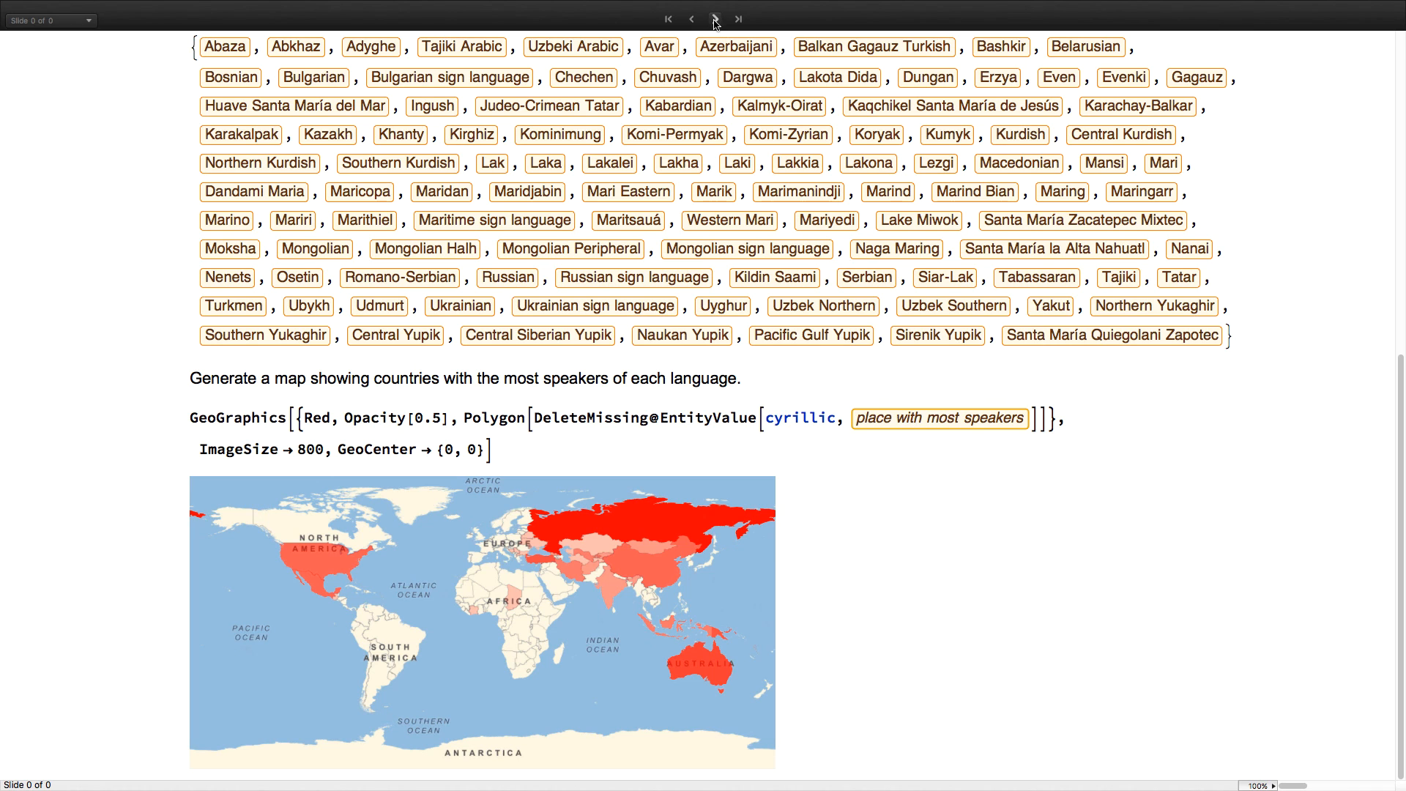
{"action": "mouse_move", "coordinate": [716, 18]}
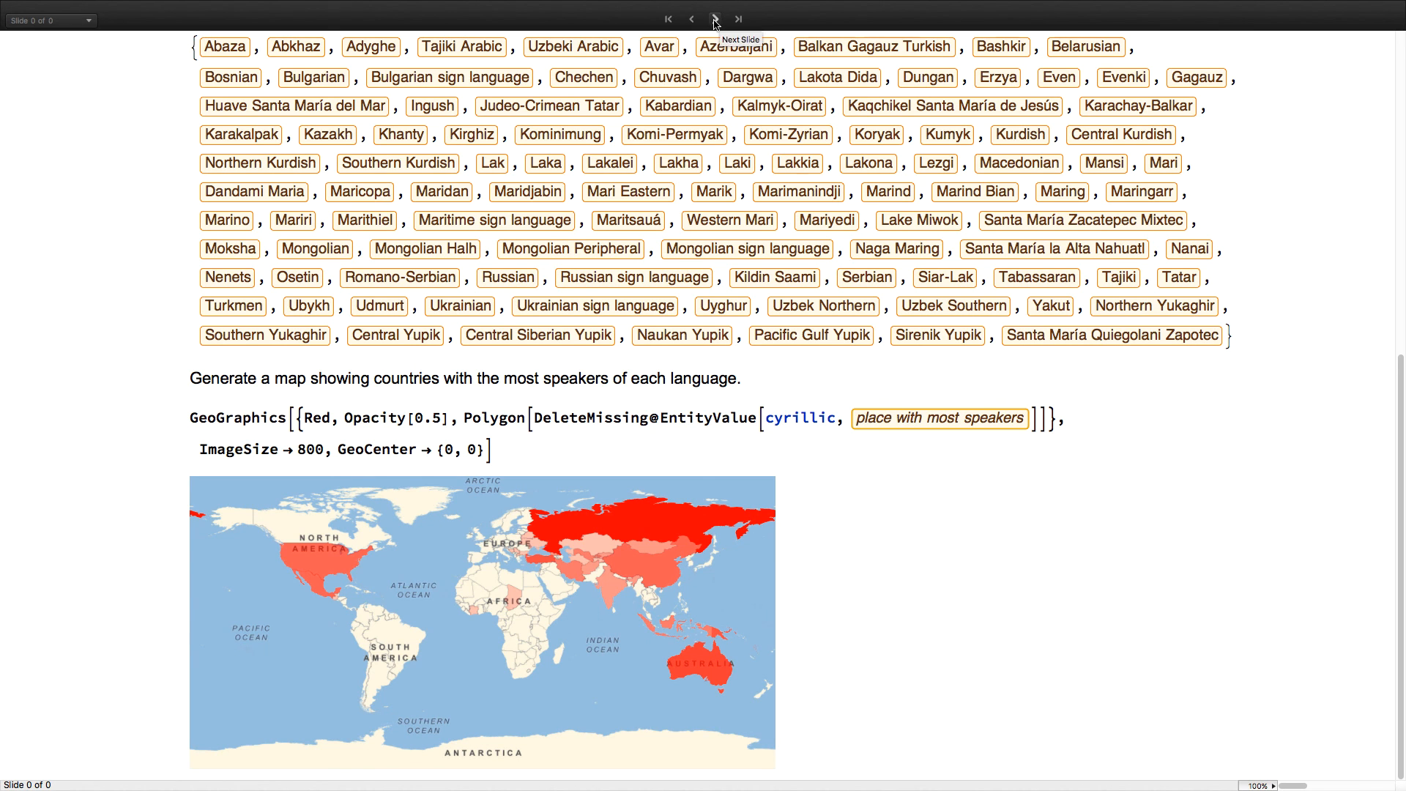
Pass Pikachu's property table and land on the Yoga Poses slide with ten beginner pose schematics.
{"action": "left_click", "coordinate": [714, 18]}
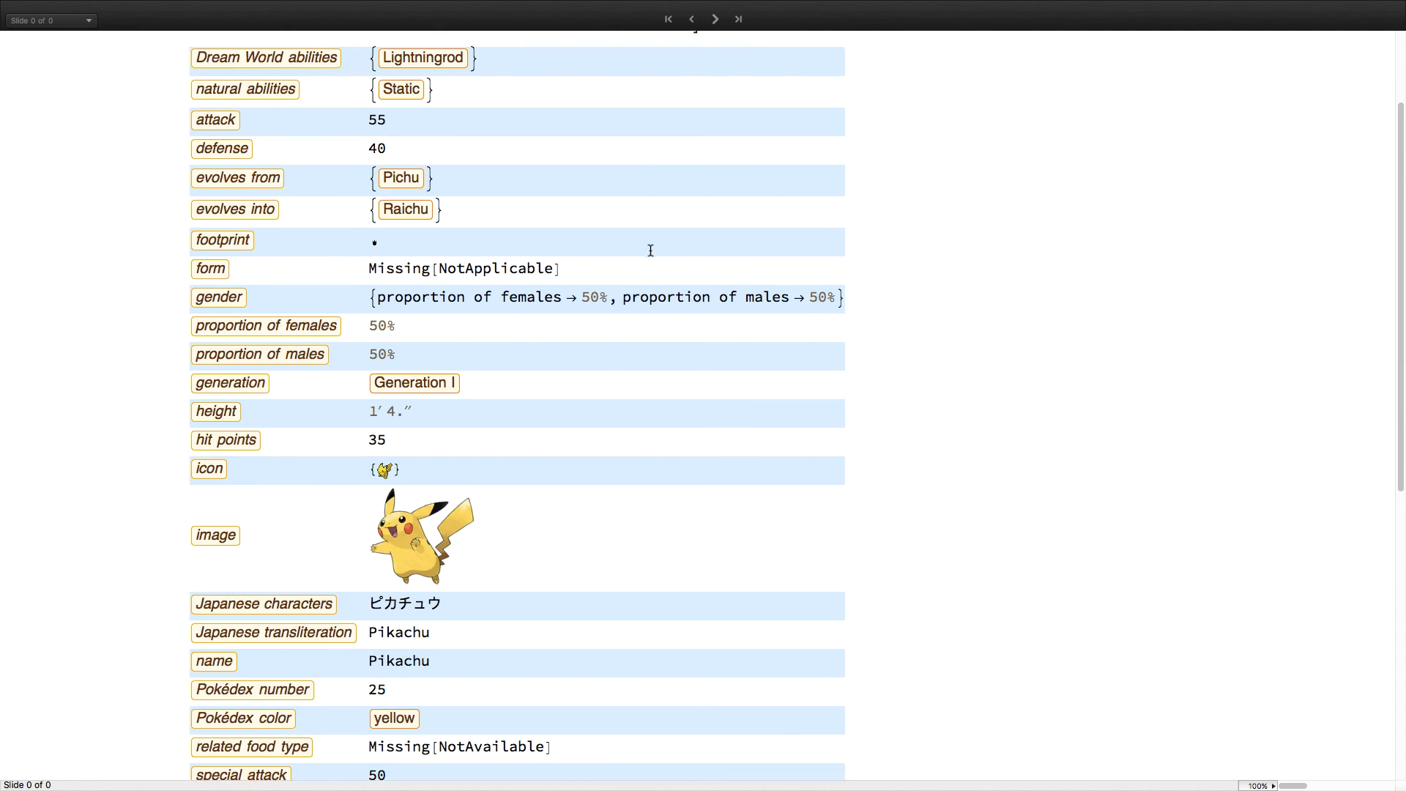
{"action": "scroll", "scroll_direction": "down", "scroll_amount": 3}
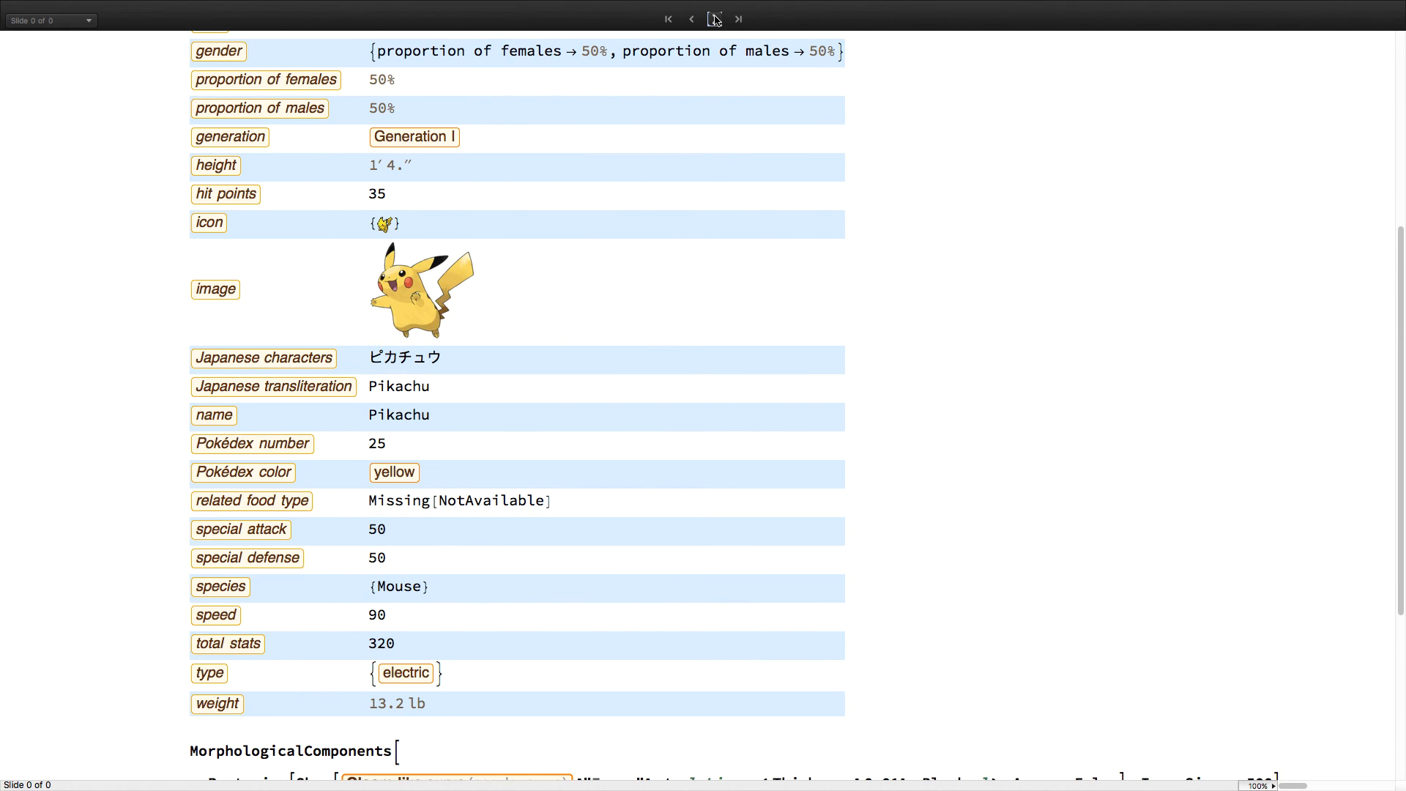
{"action": "left_click", "coordinate": [715, 19]}
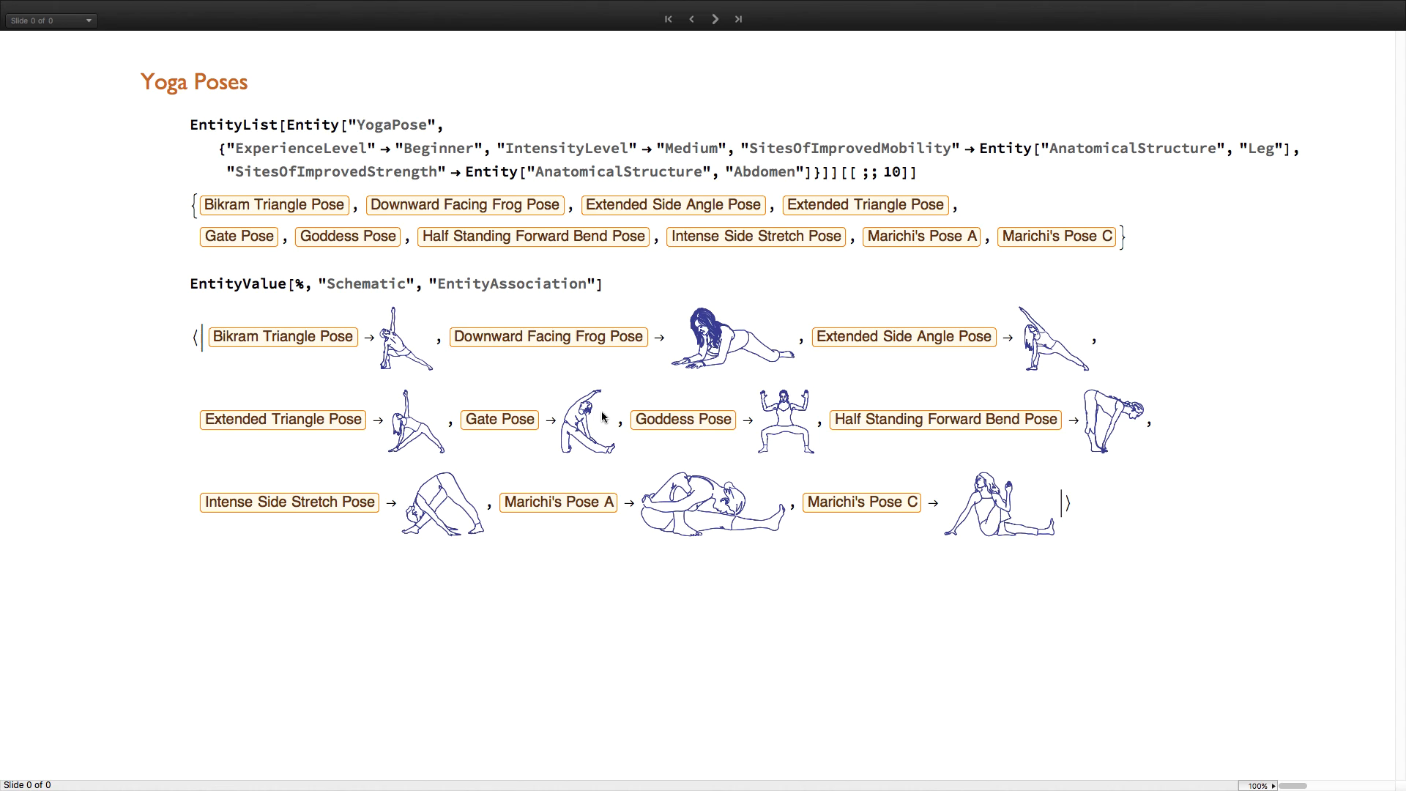